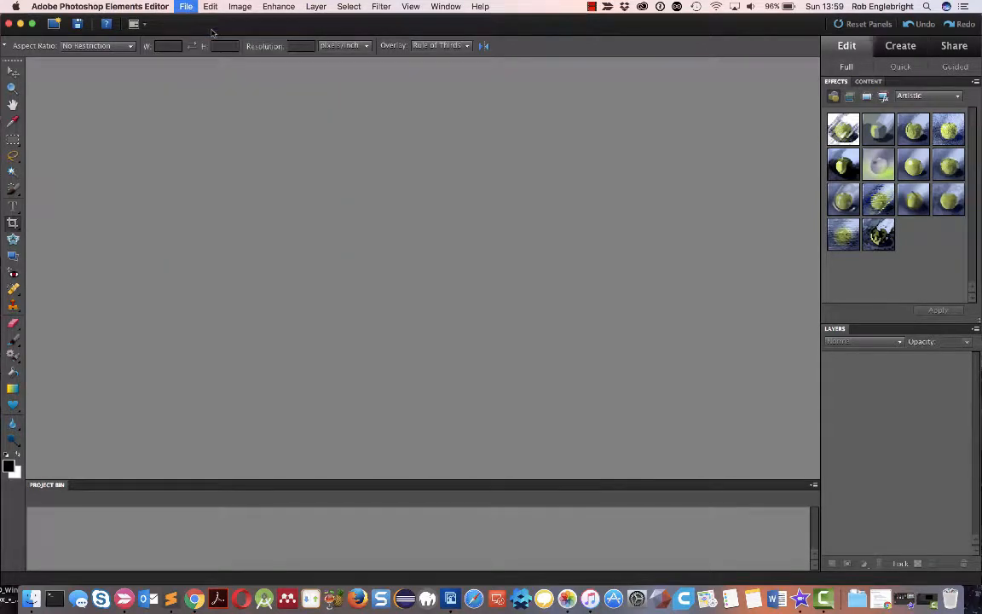
- Open IMG_0594.jpg, the dwarf ink drawing photo, from the Desktop
{"action": "left_click", "coordinate": [186, 6]}
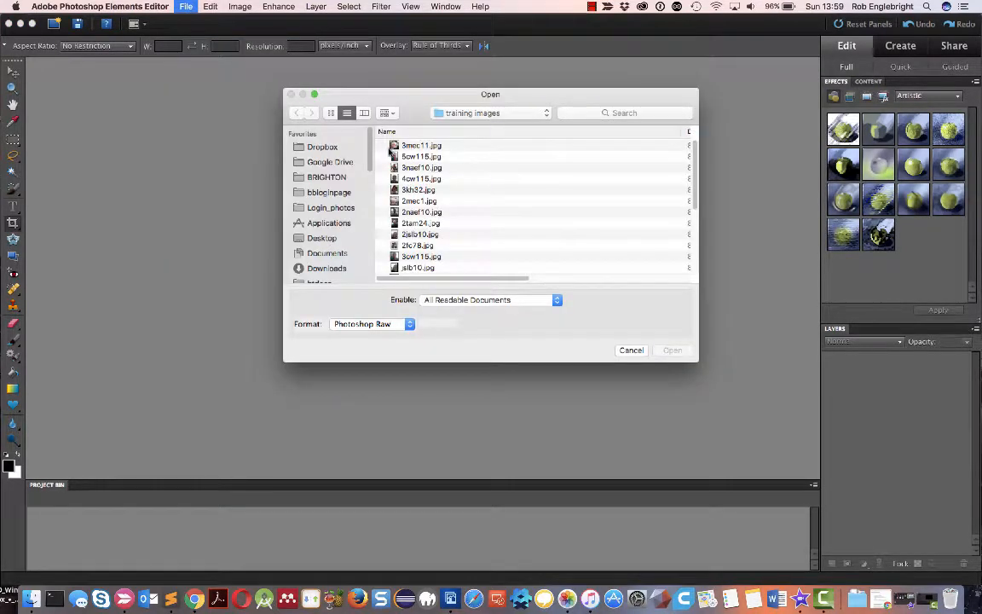
{"action": "mouse_move", "coordinate": [324, 222]}
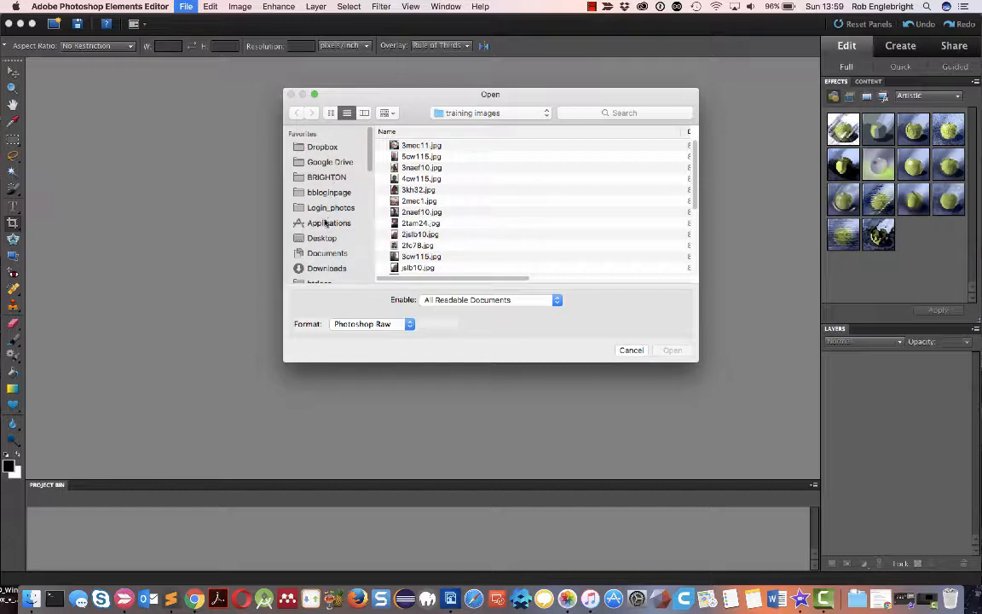
{"action": "left_click", "coordinate": [322, 238]}
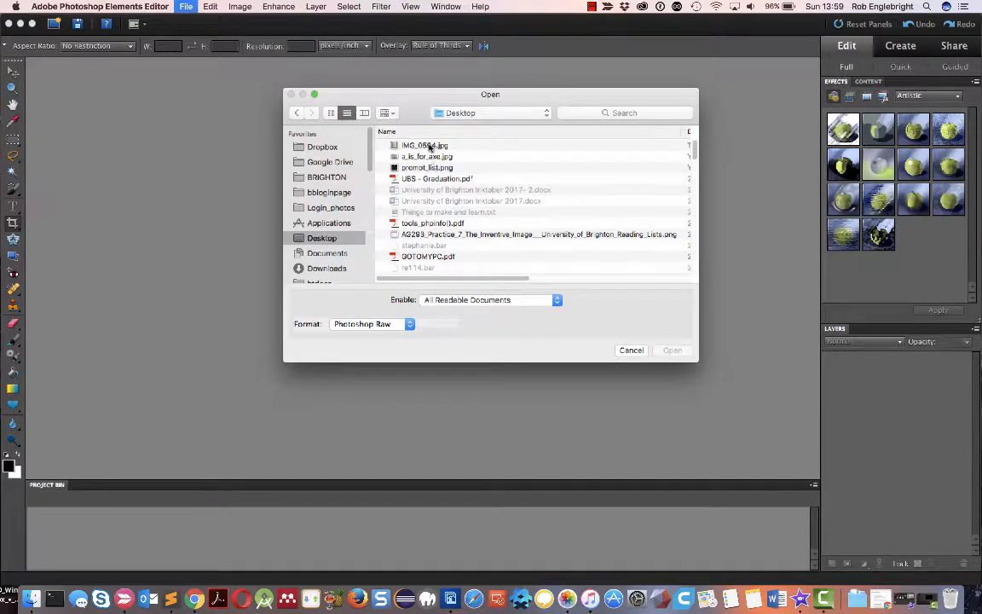
{"action": "left_click", "coordinate": [424, 145]}
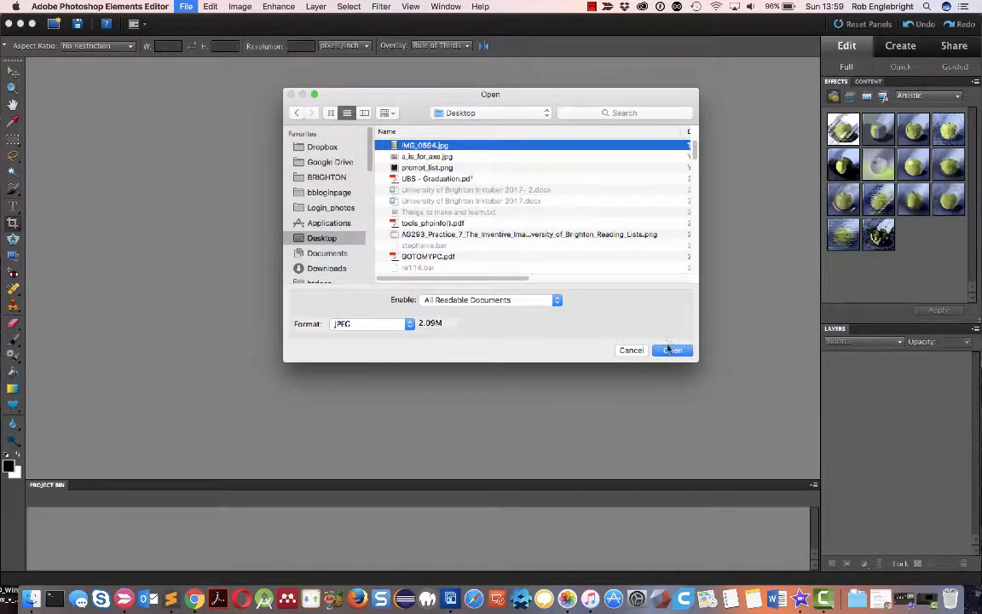
{"action": "left_click", "coordinate": [672, 349]}
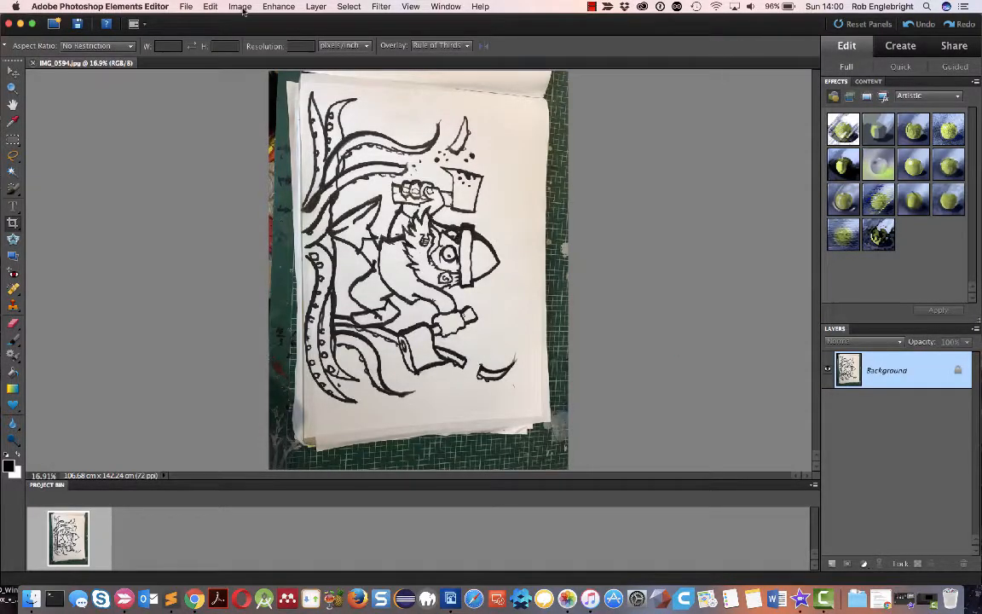
- Rotate the image 90° left so the dwarf stands upright
{"action": "left_click", "coordinate": [239, 5]}
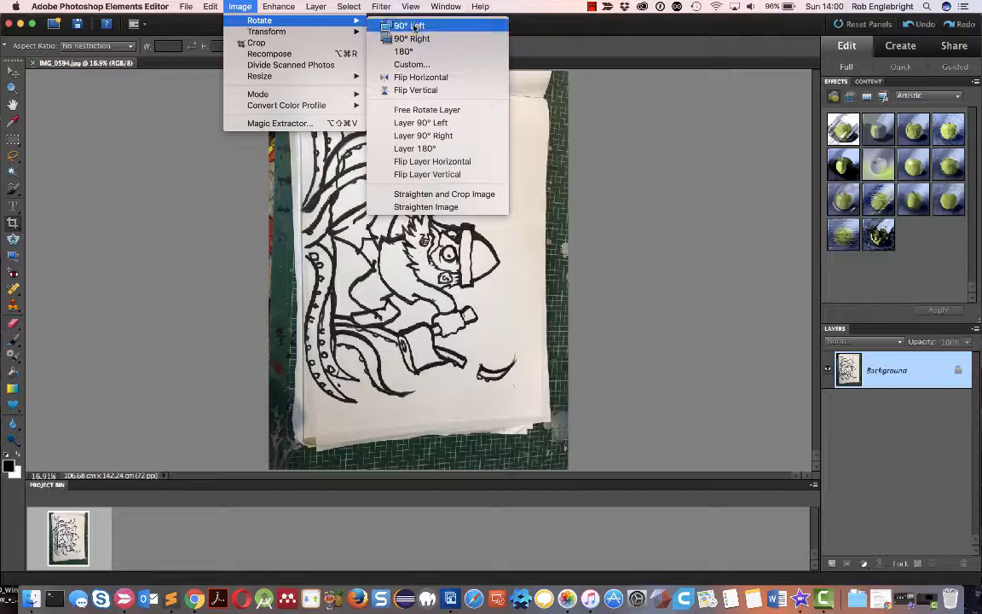
{"action": "left_click", "coordinate": [410, 26]}
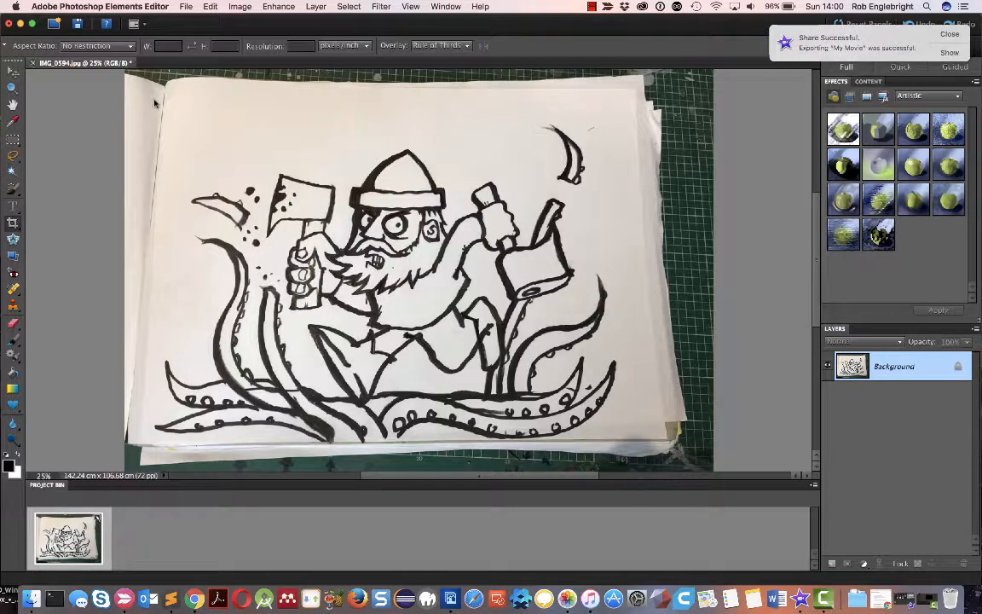
- Crop the photo down to just the paper, trimming away the green cutting mat
{"action": "left_click_drag", "start_coordinate": [156, 101], "coordinate": [541, 267]}
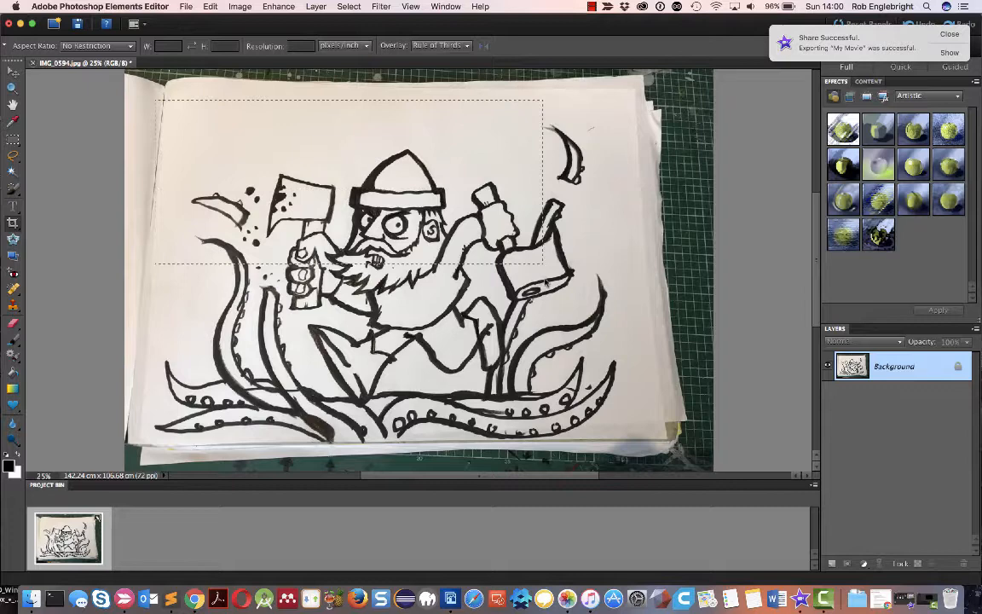
{"action": "left_click_drag", "start_coordinate": [541, 269], "coordinate": [650, 436]}
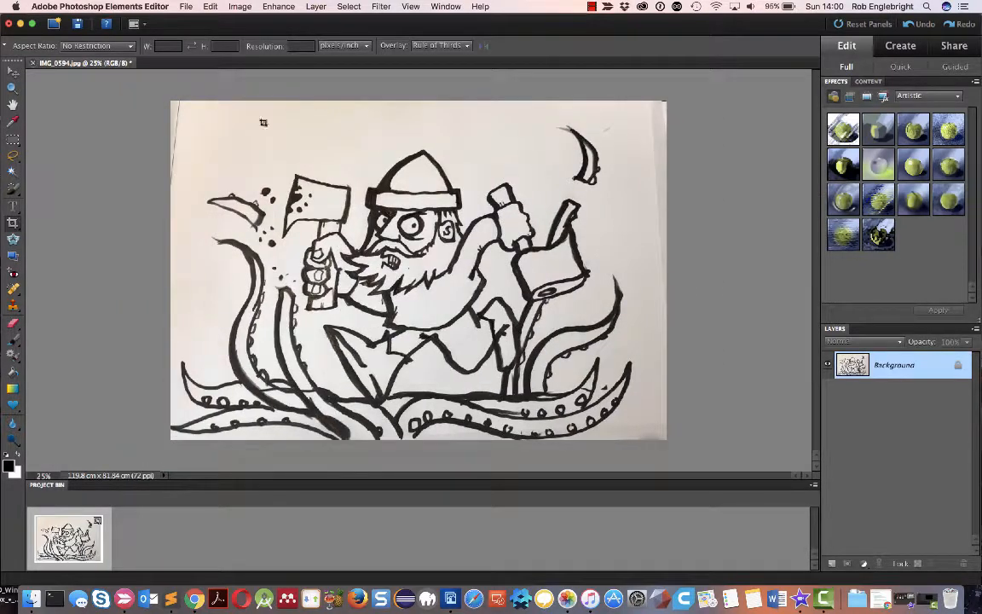
- Convert the drawing to grayscale, then to a 300 ppi black-and-white bitmap at 50% threshold
{"action": "left_click", "coordinate": [241, 6]}
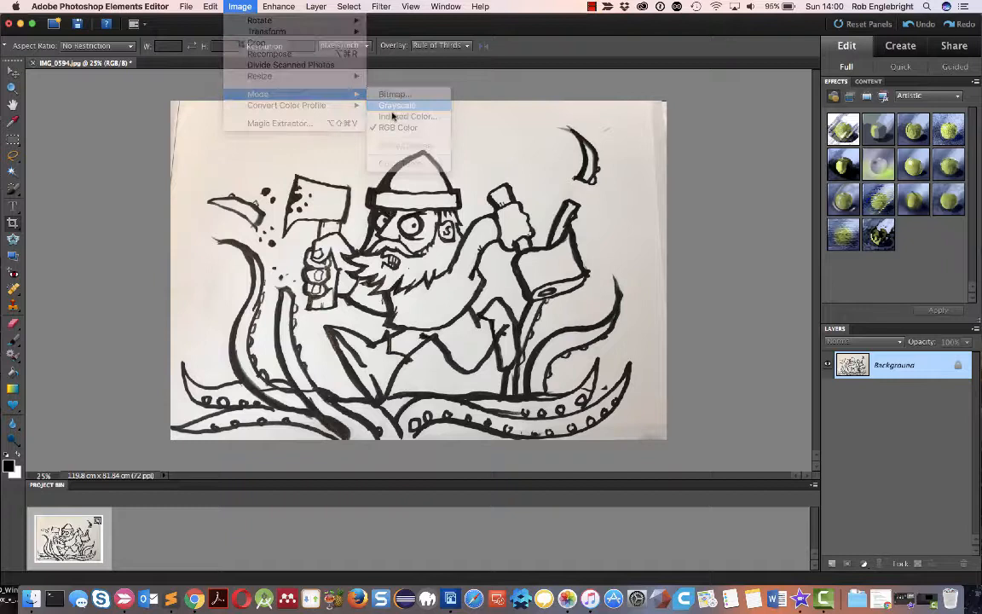
{"action": "left_click", "coordinate": [396, 104]}
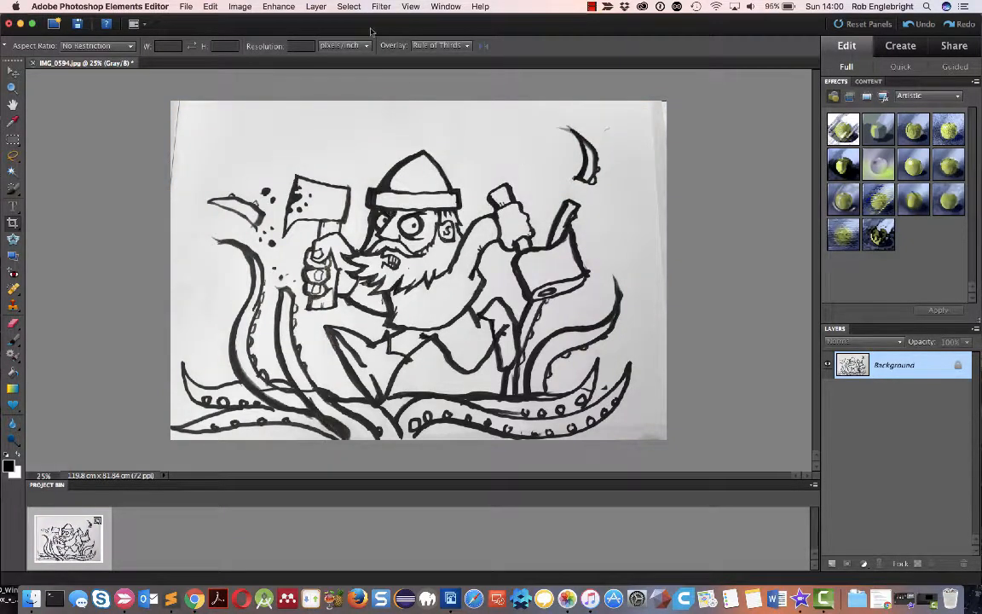
{"action": "left_click", "coordinate": [239, 6]}
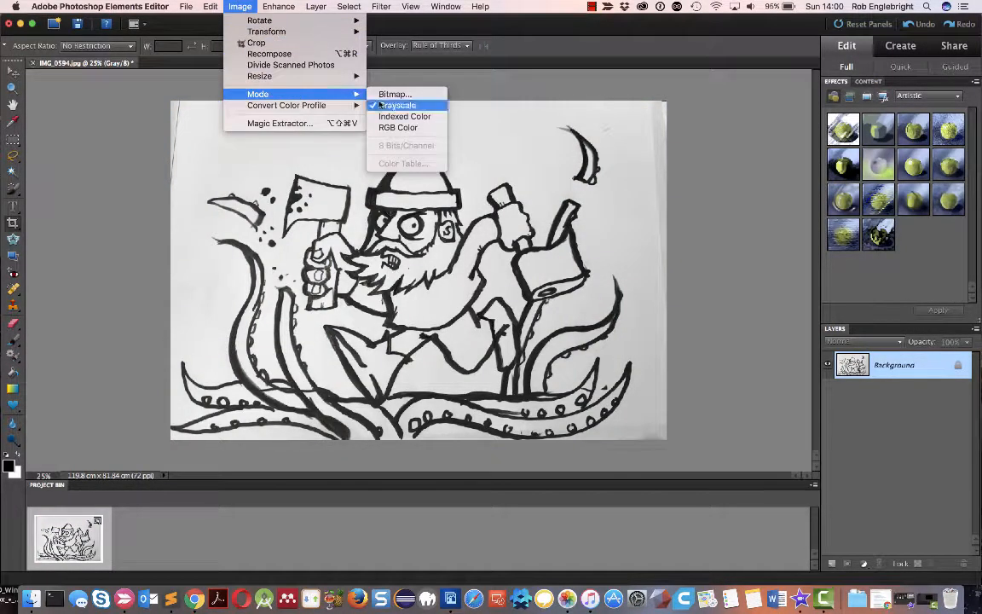
{"action": "left_click", "coordinate": [393, 93]}
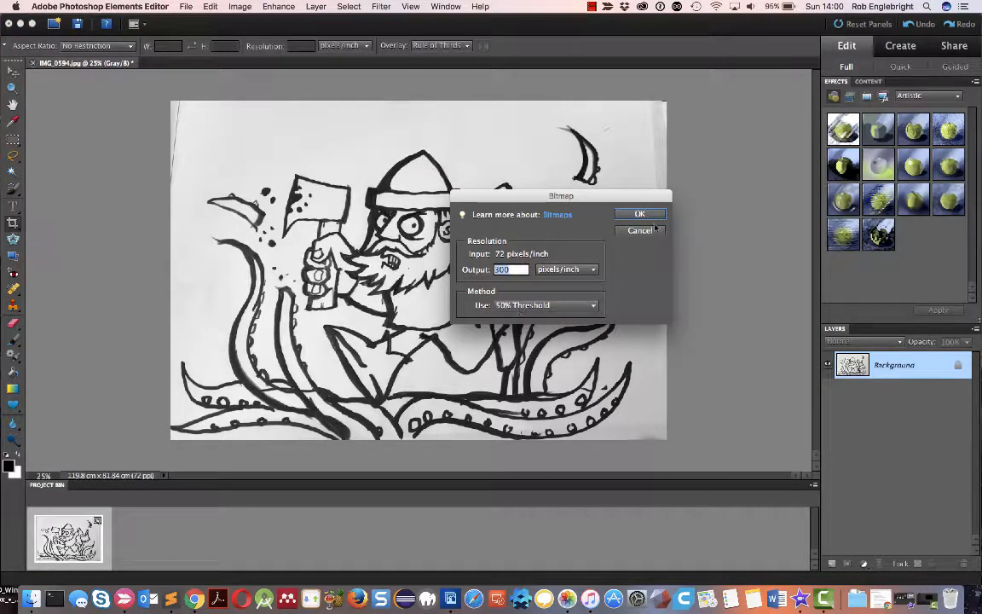
{"action": "left_click", "coordinate": [639, 213]}
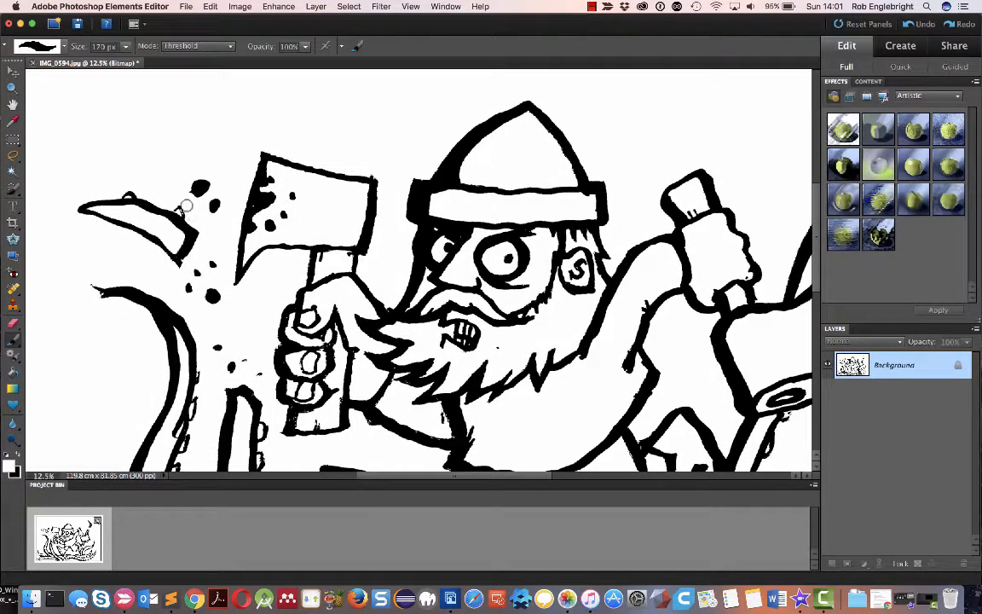
{"action": "mouse_move", "coordinate": [254, 154]}
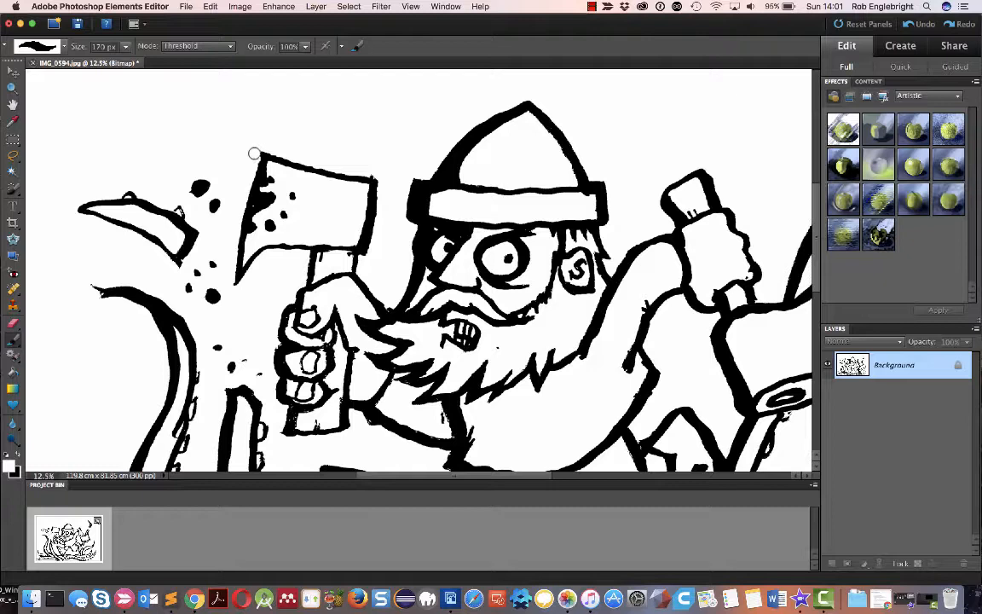
{"action": "mouse_move", "coordinate": [284, 150]}
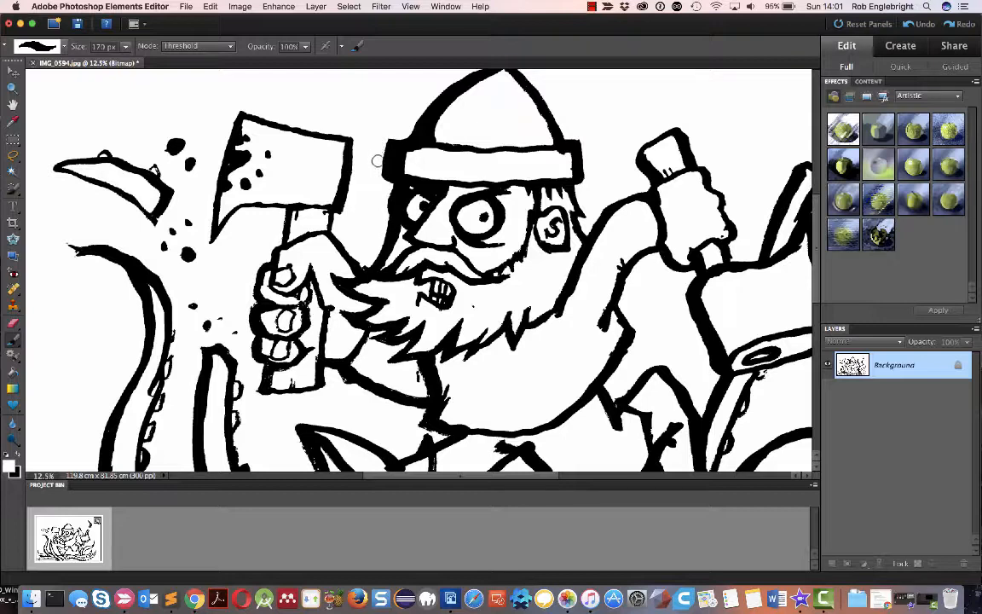
{"action": "mouse_move", "coordinate": [385, 181]}
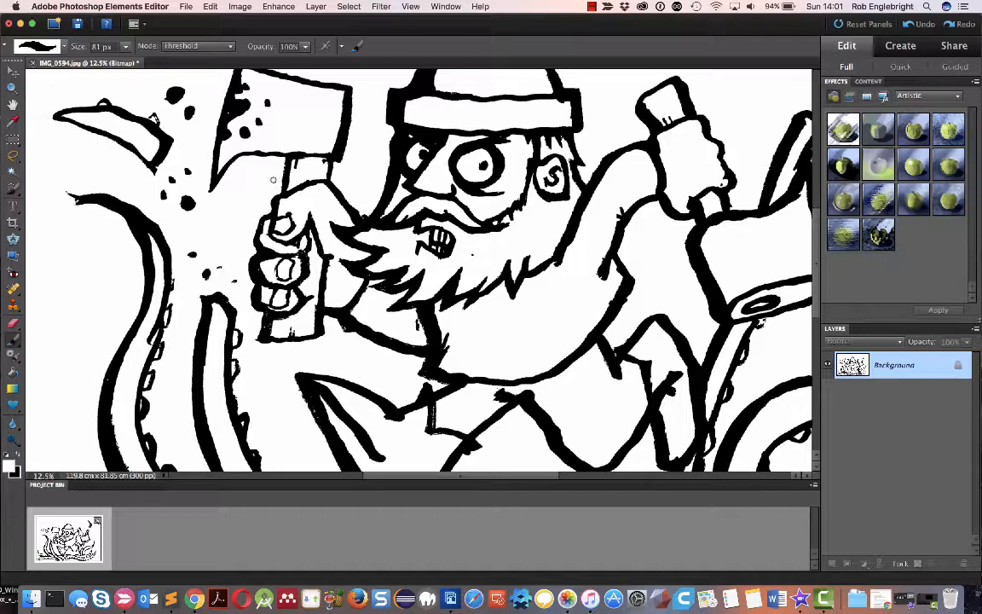
{"action": "mouse_move", "coordinate": [204, 163]}
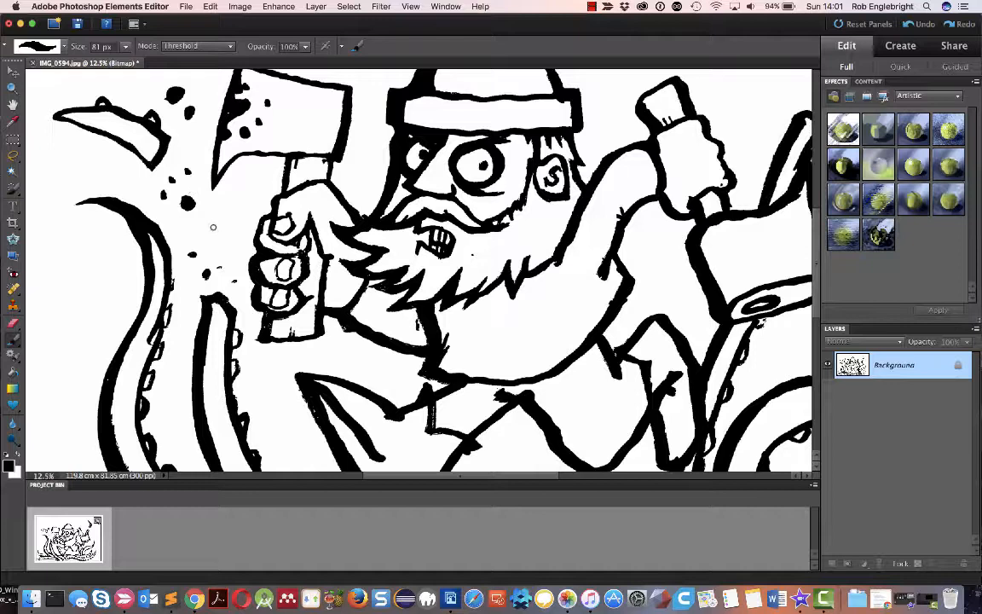
{"action": "mouse_move", "coordinate": [210, 259]}
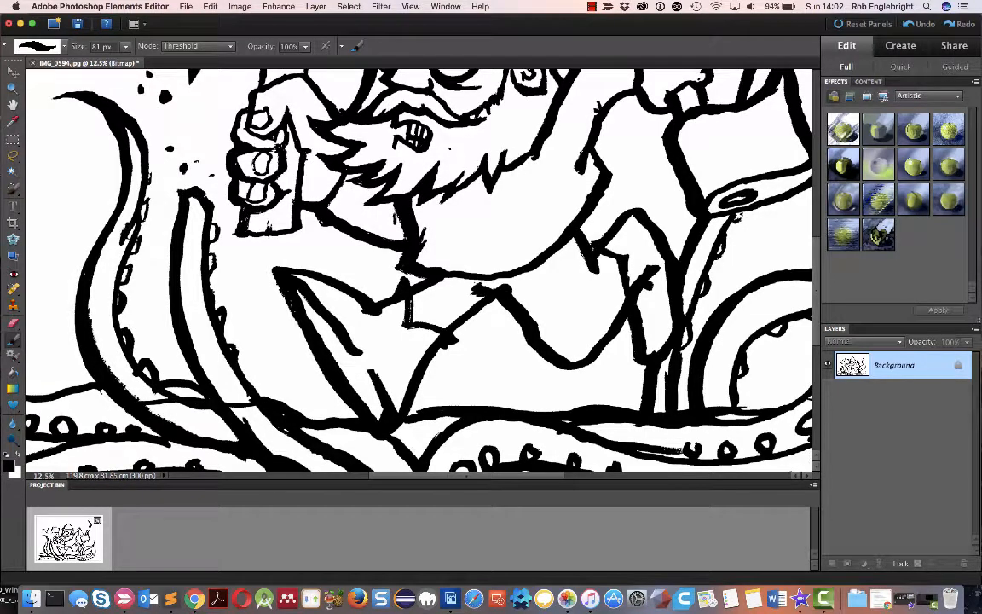
- Zoom to 25% on the lower drawing and brush clean the tentacle and leg lines
{"action": "left_click", "coordinate": [13, 72]}
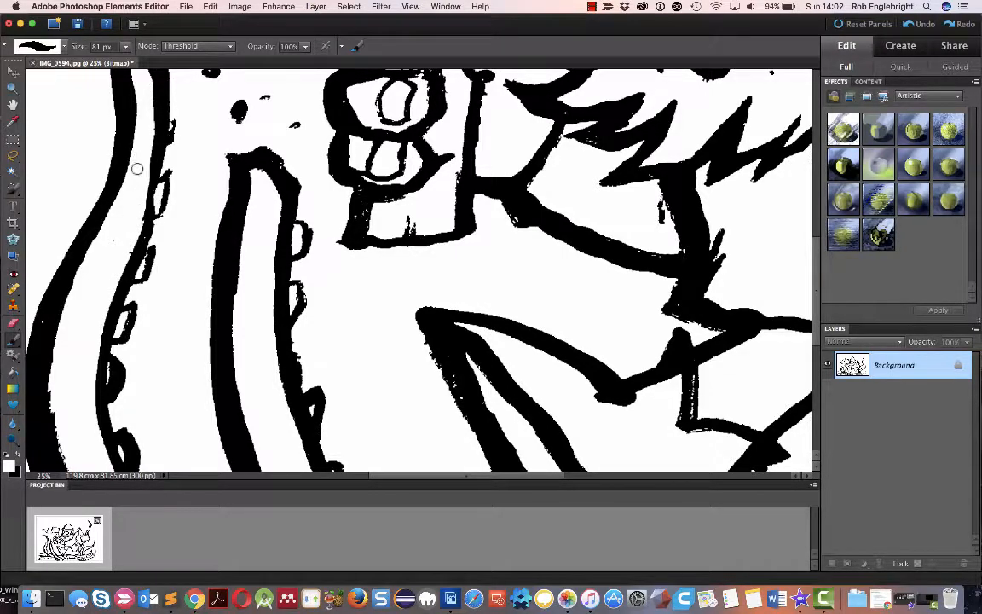
{"action": "mouse_move", "coordinate": [77, 375]}
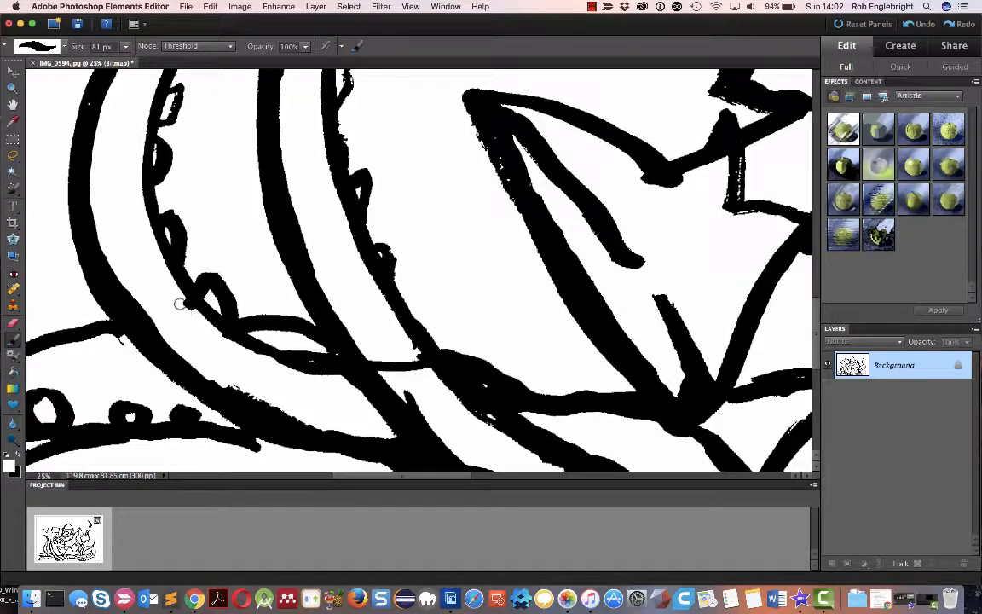
{"action": "mouse_move", "coordinate": [238, 381]}
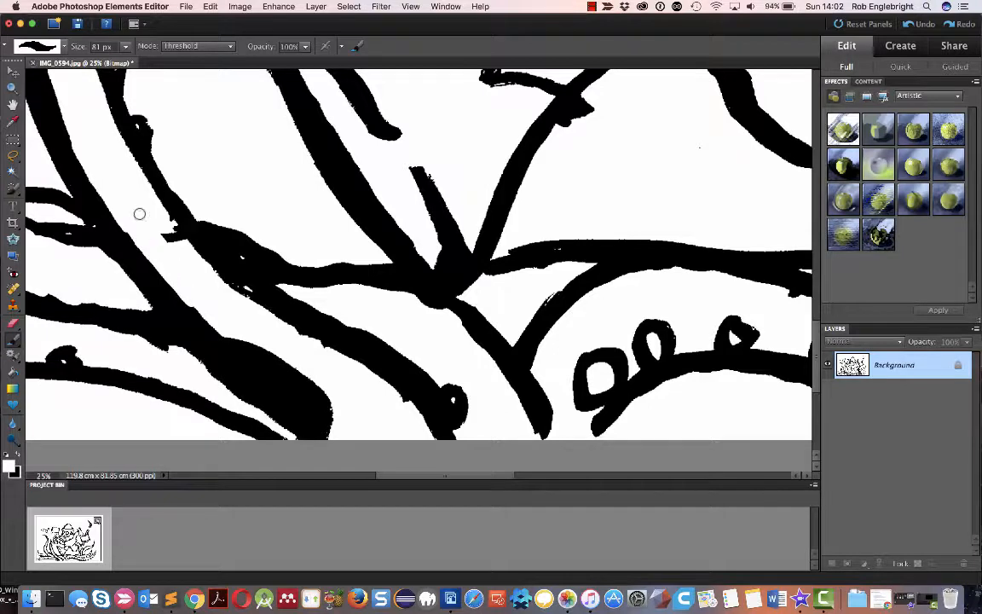
{"action": "mouse_move", "coordinate": [205, 297]}
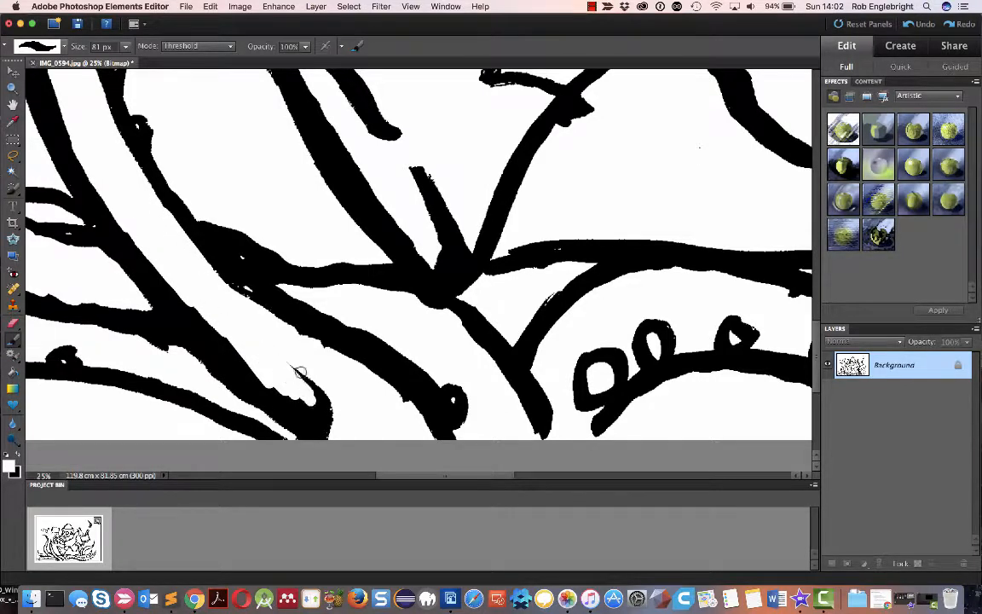
{"action": "scroll", "scroll_direction": "down", "scroll_amount": 3}
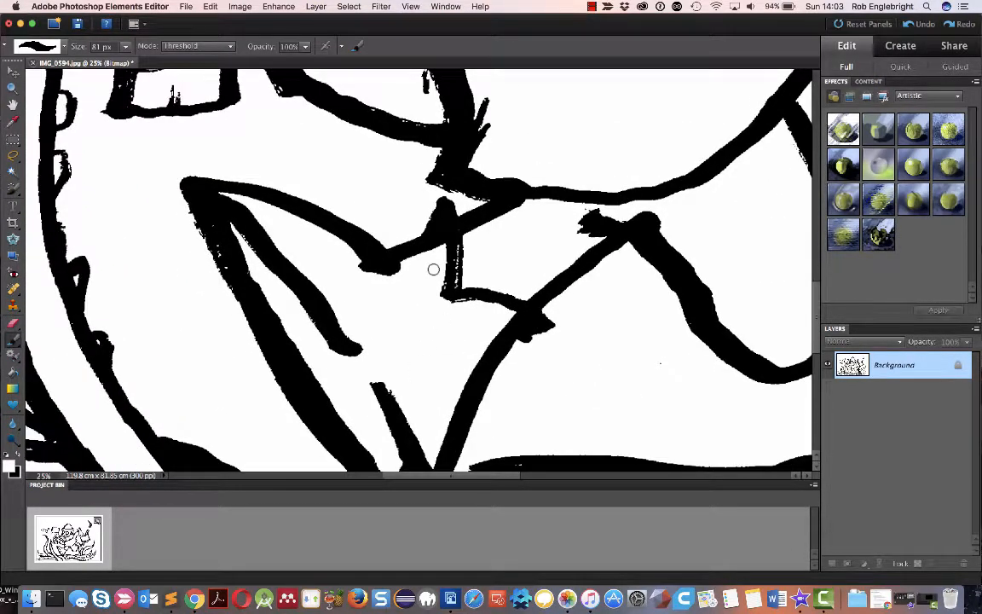
{"action": "mouse_move", "coordinate": [413, 195]}
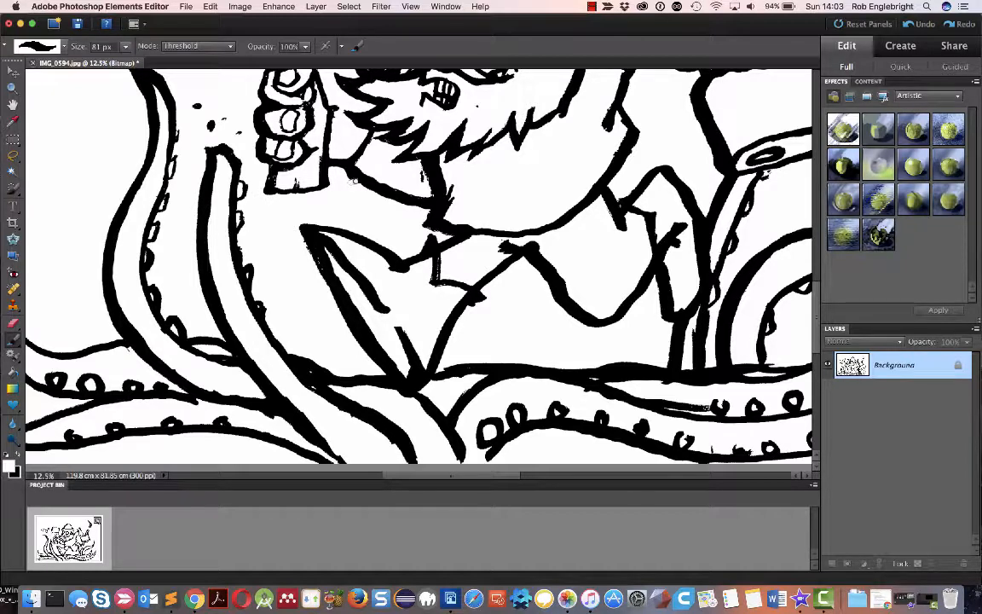
{"action": "mouse_move", "coordinate": [420, 181]}
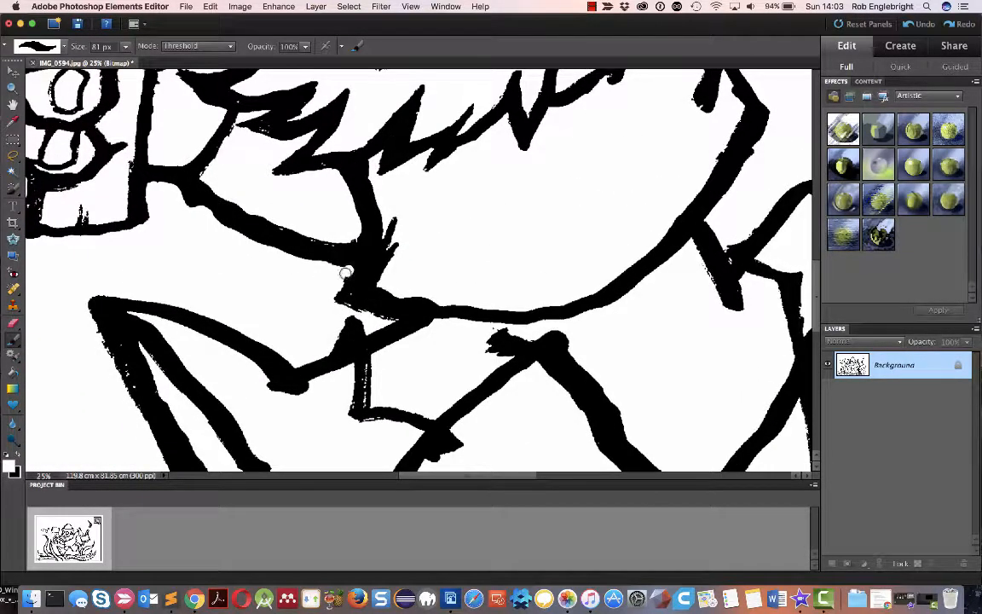
{"action": "mouse_move", "coordinate": [366, 315]}
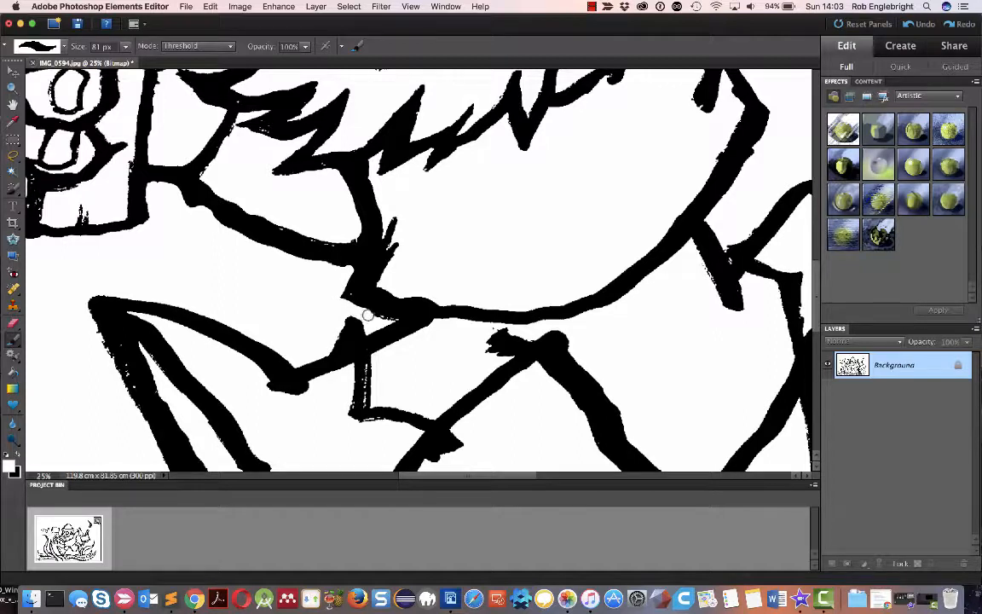
{"action": "mouse_move", "coordinate": [372, 327]}
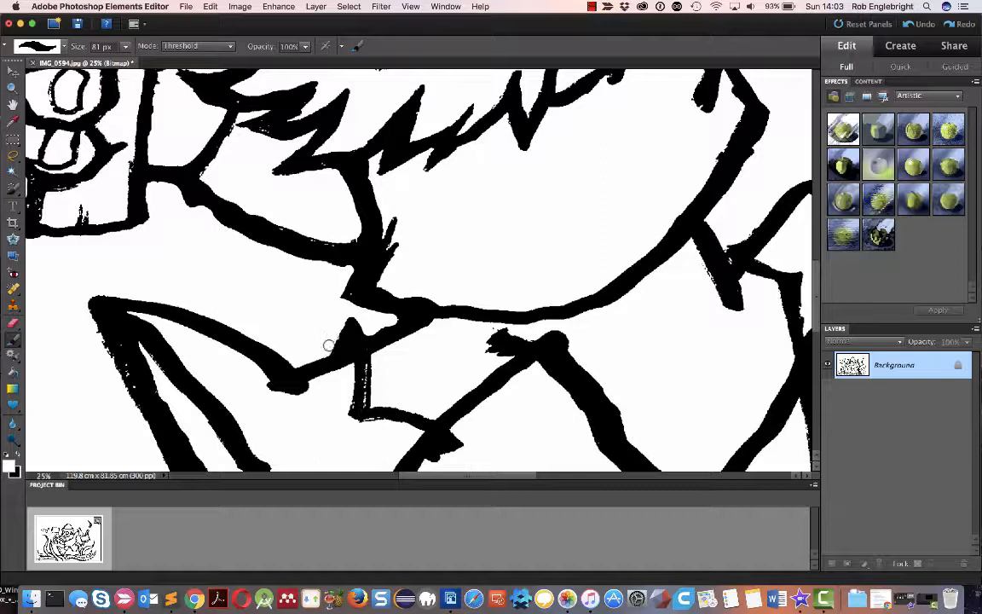
{"action": "mouse_move", "coordinate": [340, 365]}
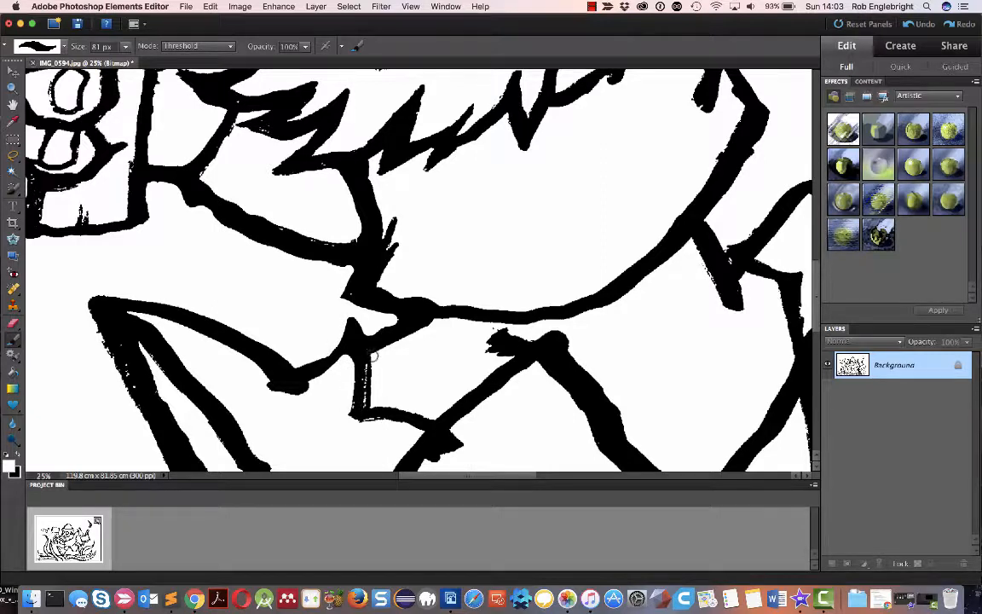
{"action": "mouse_move", "coordinate": [378, 352]}
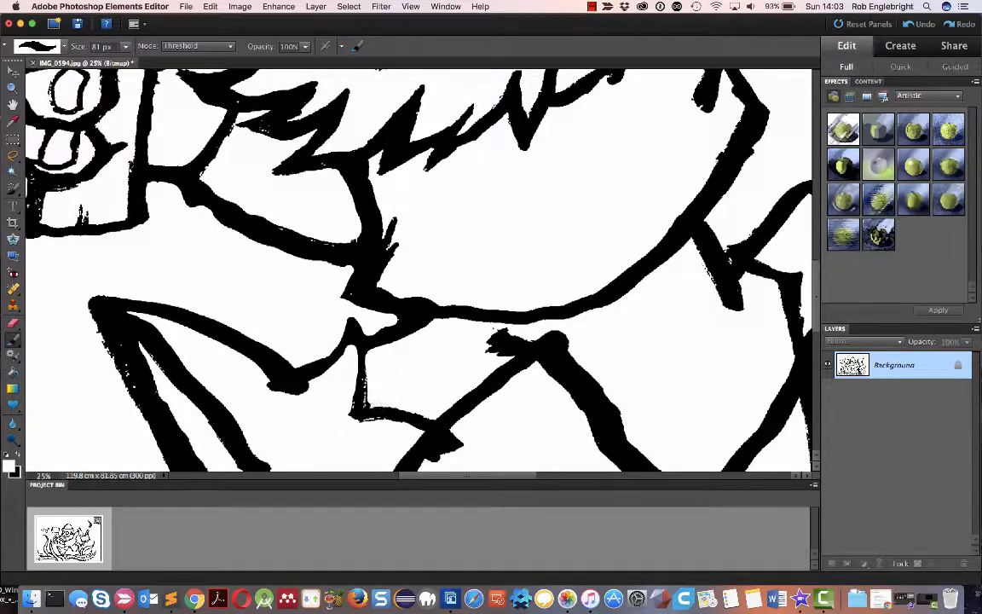
{"action": "mouse_move", "coordinate": [290, 406]}
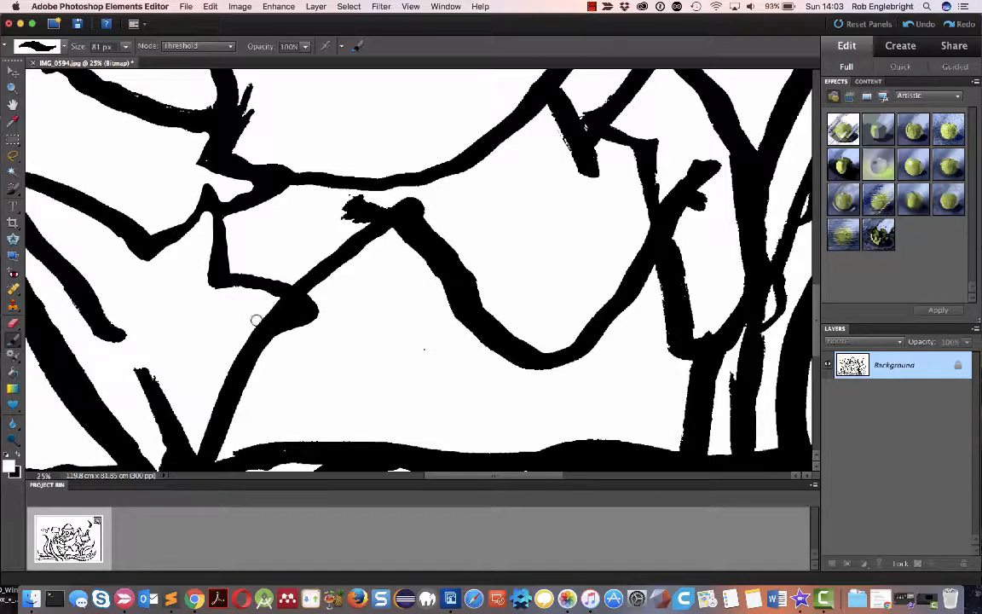
{"action": "mouse_move", "coordinate": [286, 281]}
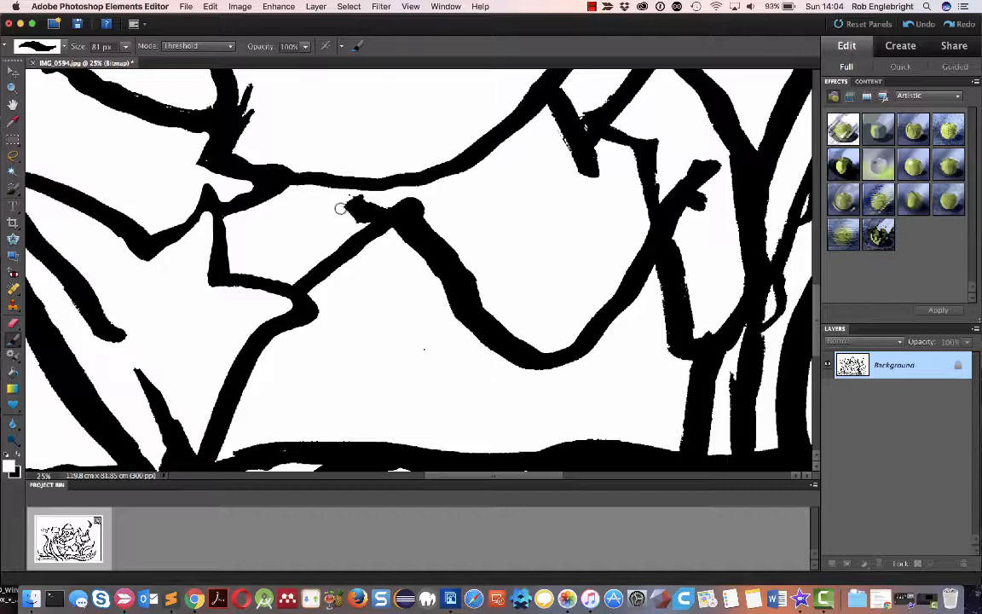
{"action": "mouse_move", "coordinate": [373, 203]}
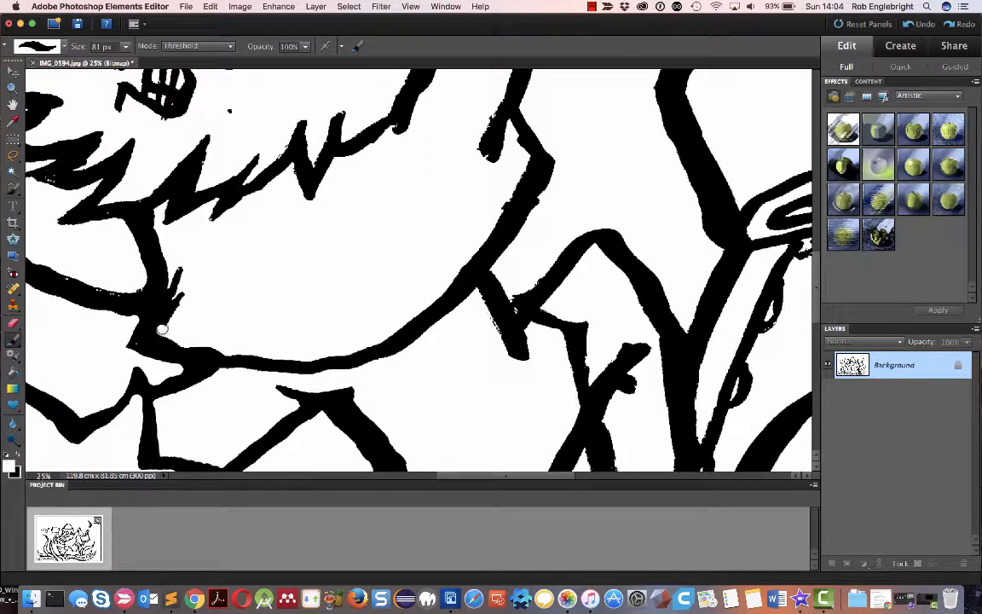
{"action": "mouse_move", "coordinate": [182, 274]}
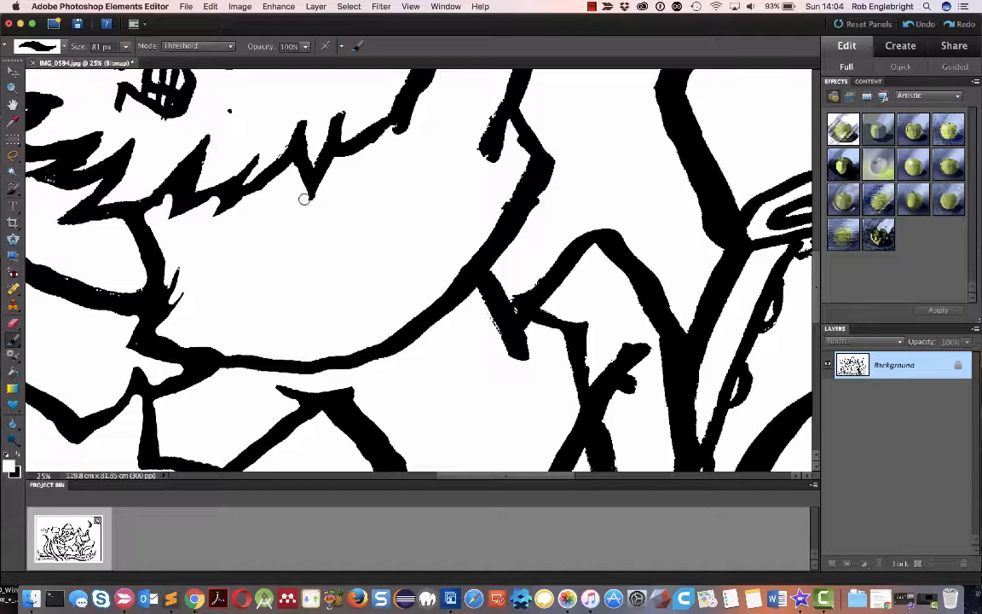
{"action": "mouse_move", "coordinate": [379, 139]}
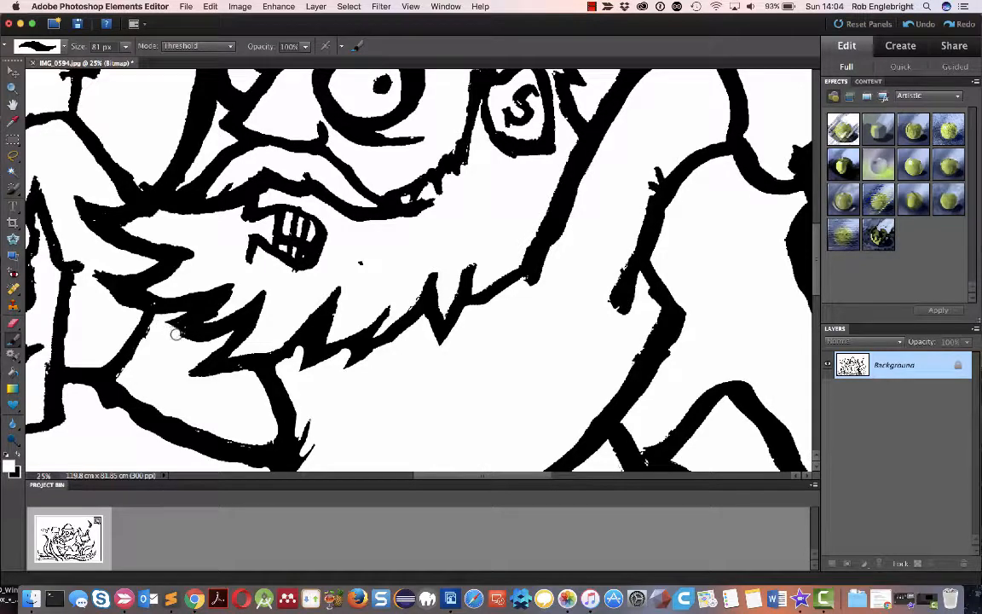
{"action": "mouse_move", "coordinate": [218, 313]}
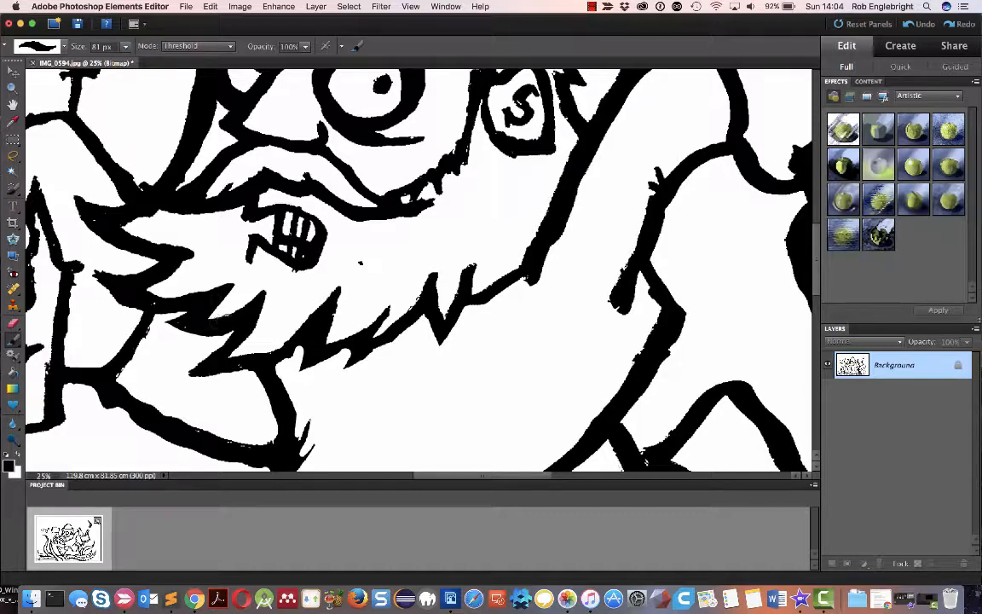
{"action": "mouse_move", "coordinate": [100, 270]}
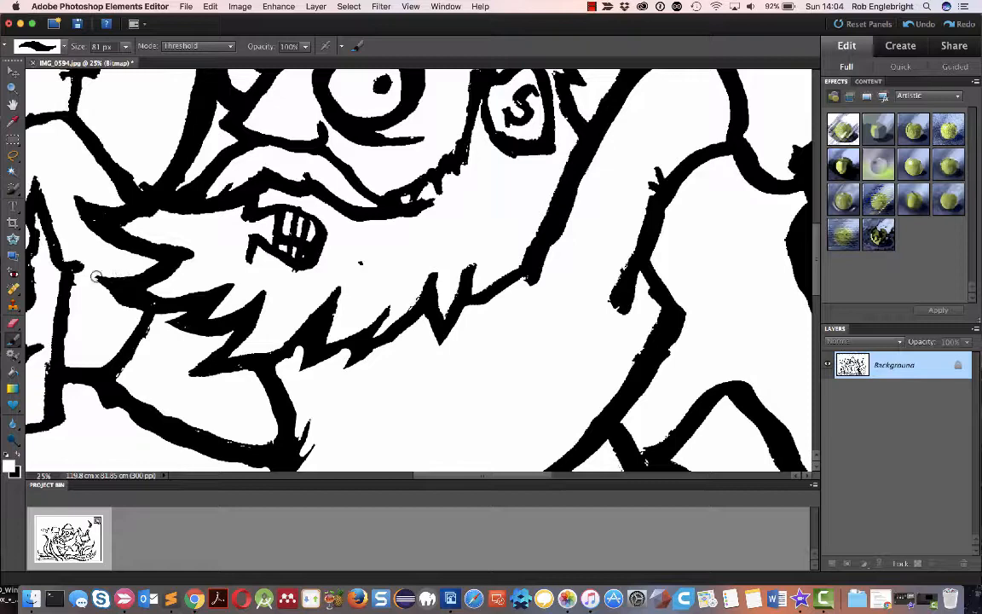
{"action": "mouse_move", "coordinate": [245, 259]}
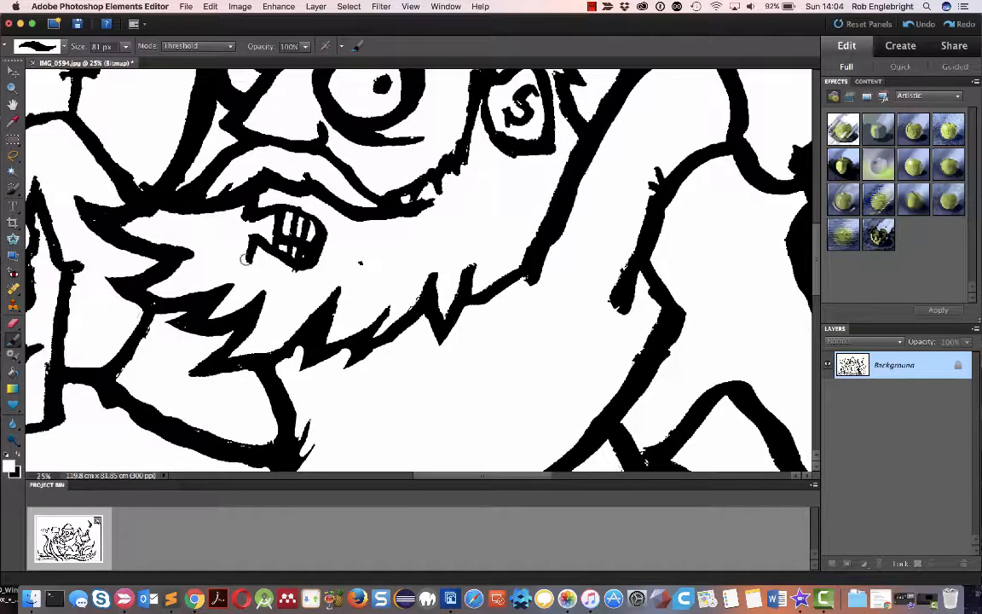
{"action": "mouse_move", "coordinate": [265, 193]}
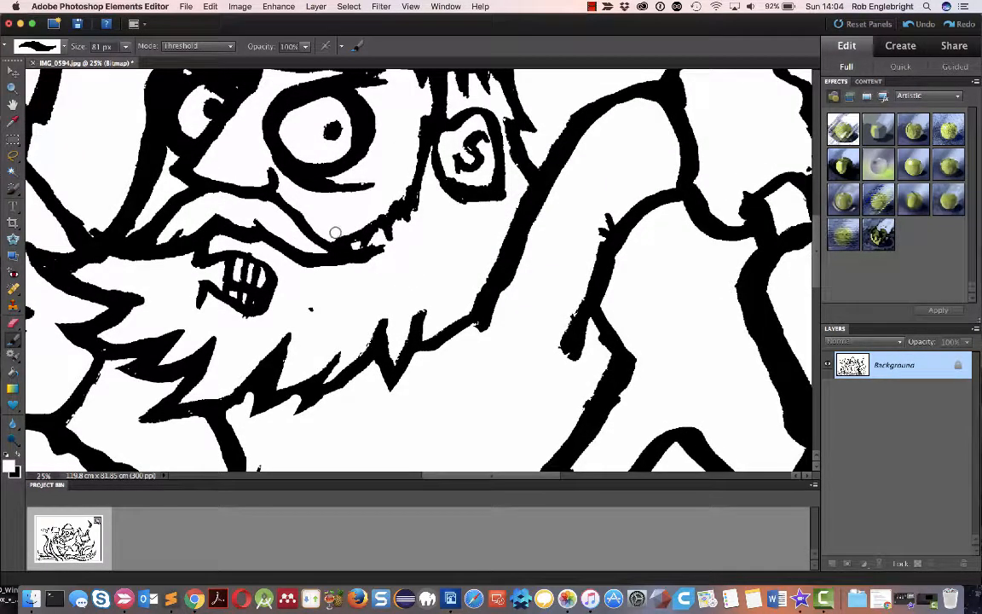
{"action": "mouse_move", "coordinate": [352, 238]}
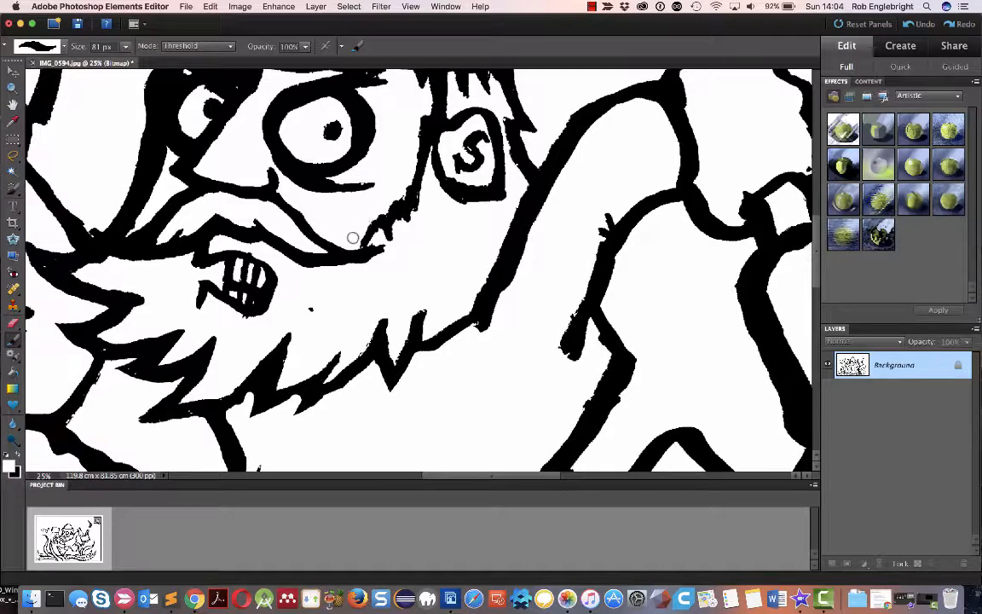
{"action": "mouse_move", "coordinate": [362, 264]}
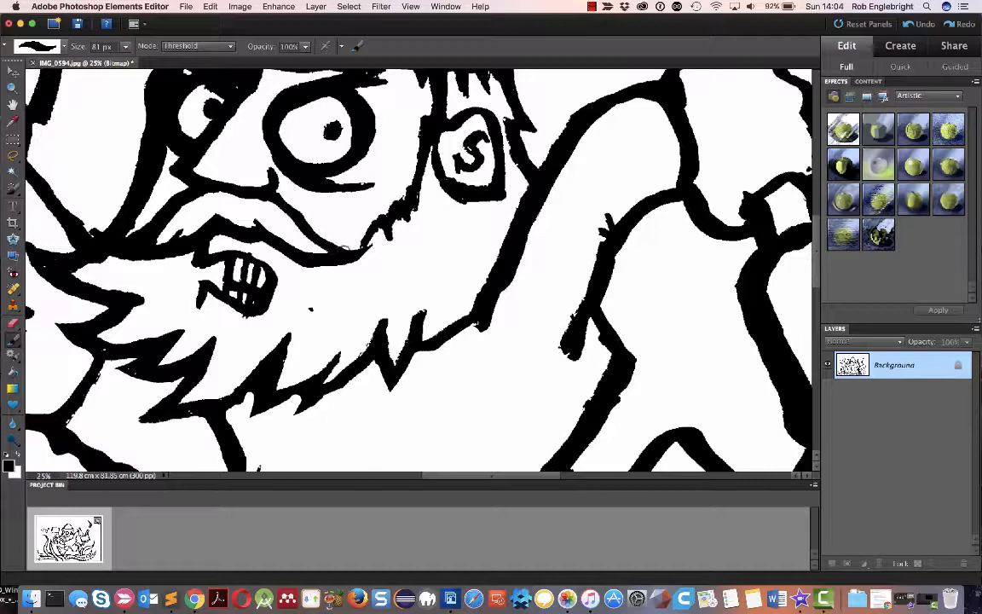
{"action": "mouse_move", "coordinate": [367, 266]}
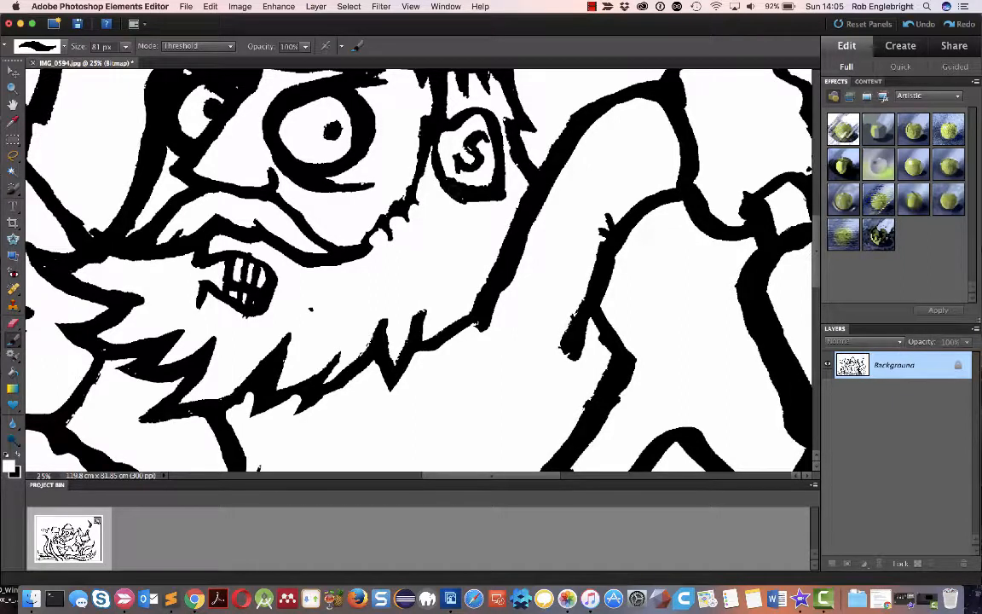
- Brush white over ragged edges around the hat and cheek and repaint the large eye's pupil
{"action": "left_click", "coordinate": [443, 111]}
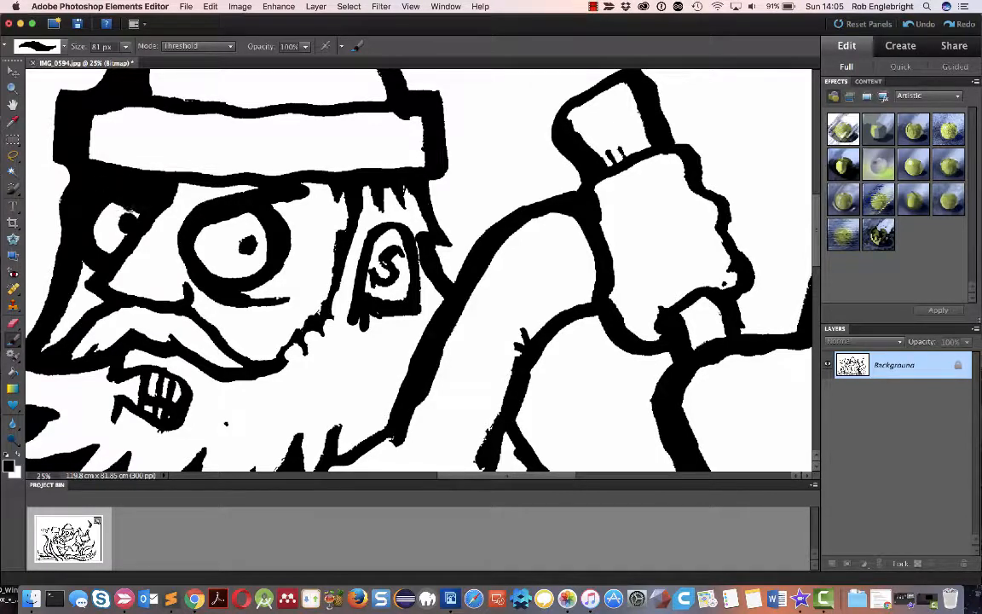
{"action": "mouse_move", "coordinate": [143, 145]}
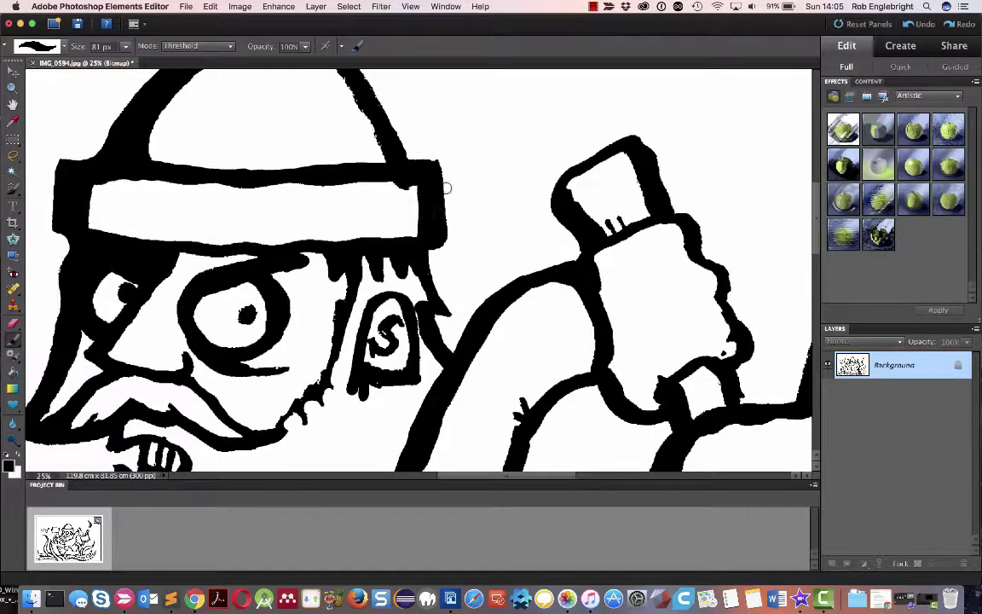
{"action": "mouse_move", "coordinate": [380, 186]}
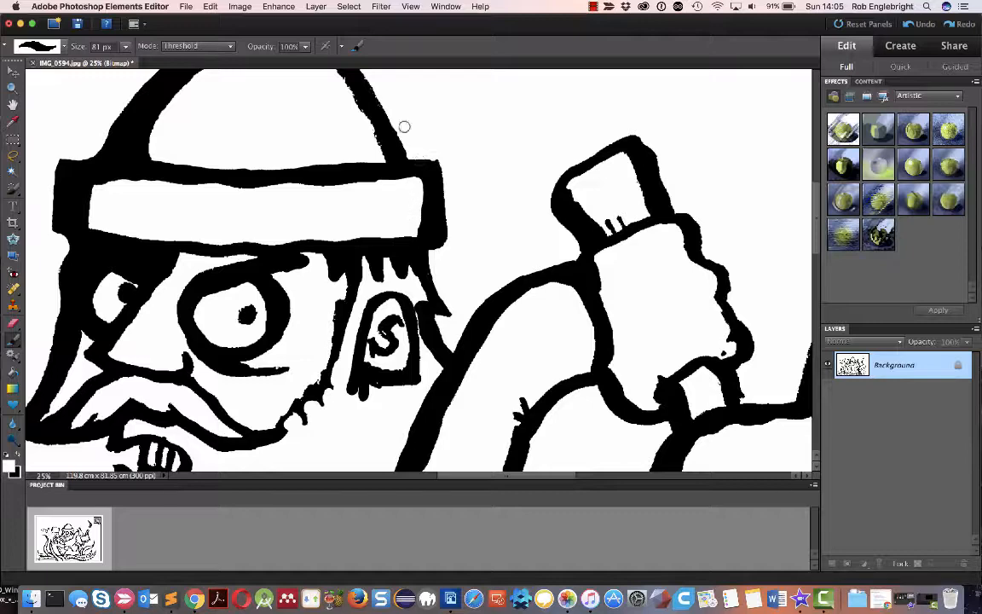
{"action": "mouse_move", "coordinate": [319, 258]}
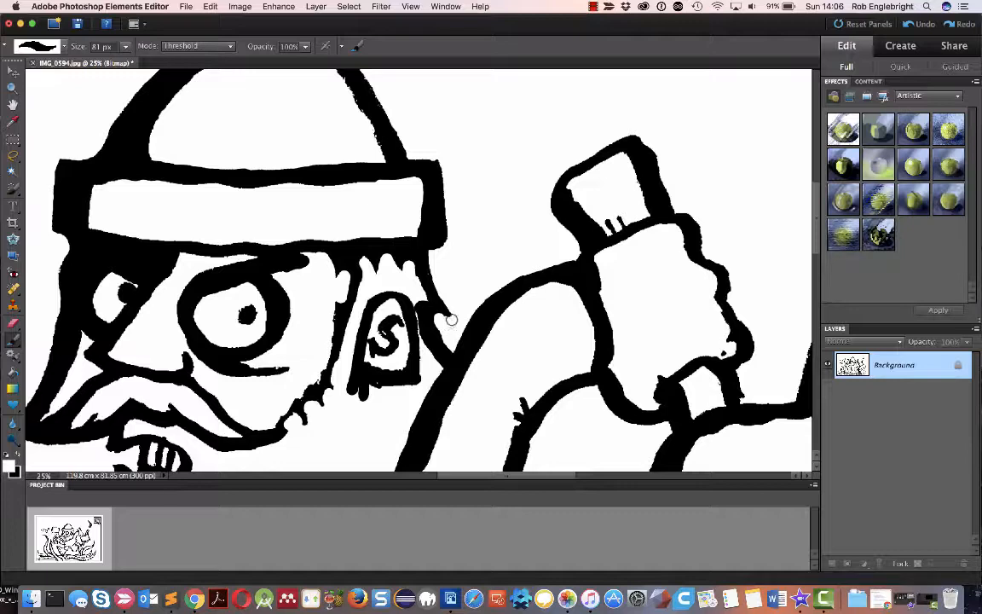
{"action": "mouse_move", "coordinate": [447, 315]}
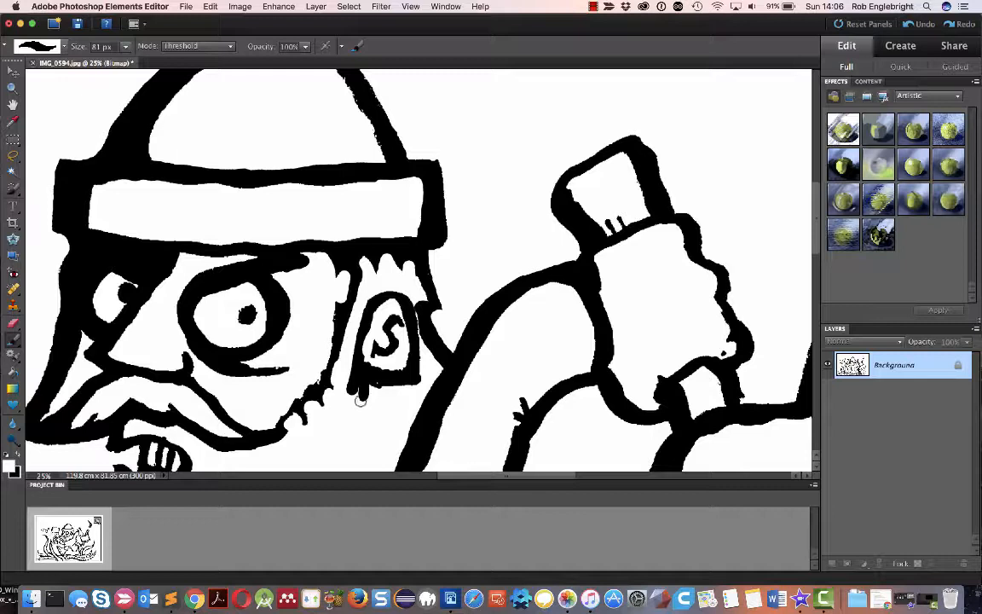
{"action": "mouse_move", "coordinate": [362, 405]}
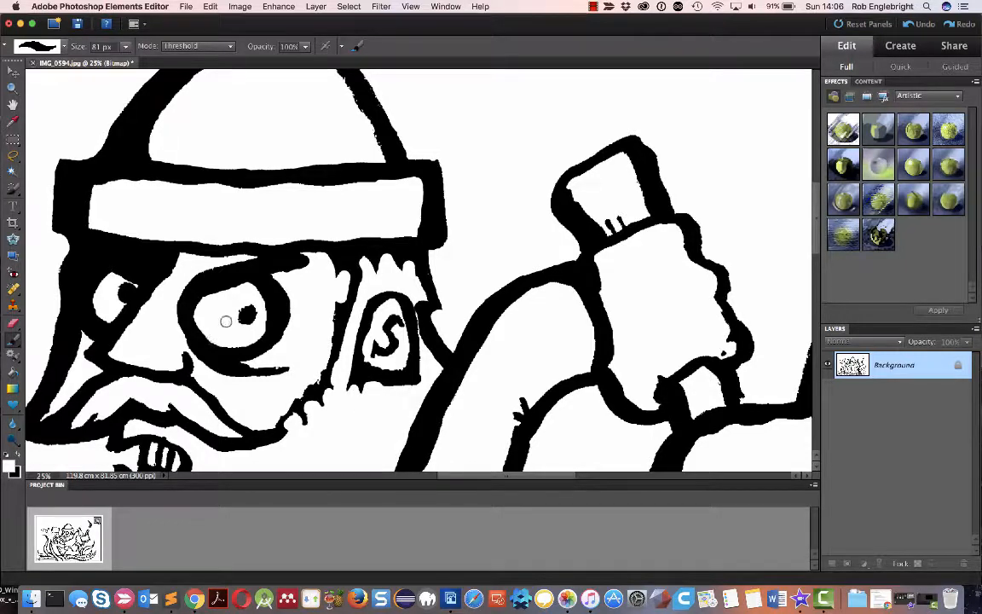
{"action": "left_click", "coordinate": [243, 321]}
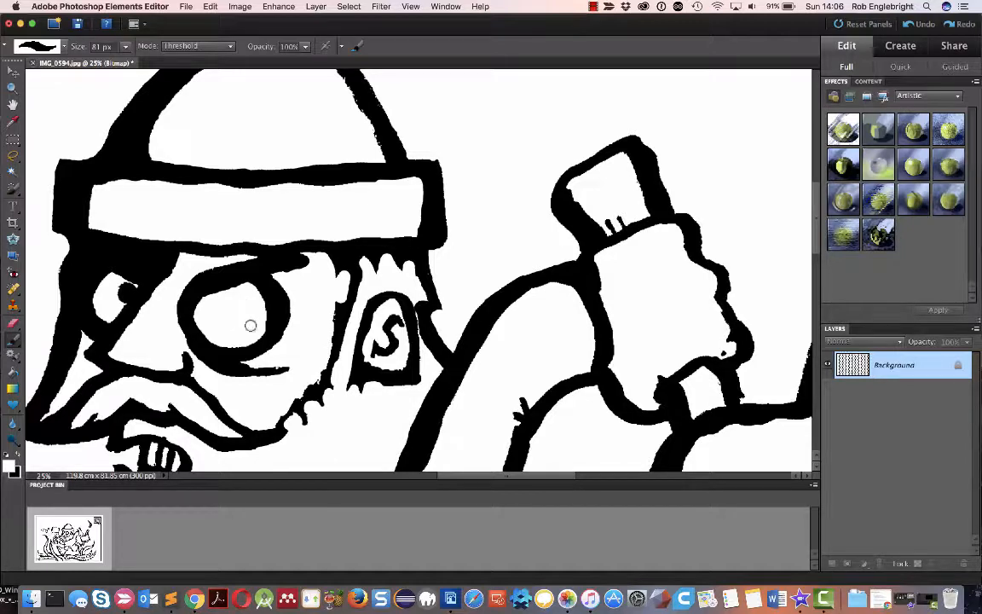
{"action": "left_click", "coordinate": [251, 324]}
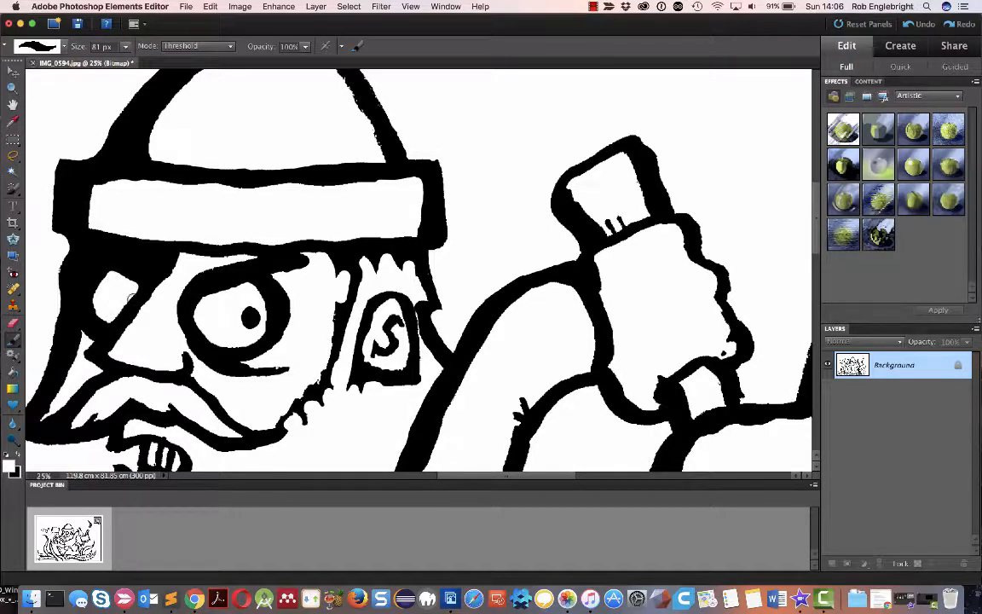
{"action": "left_click", "coordinate": [124, 294]}
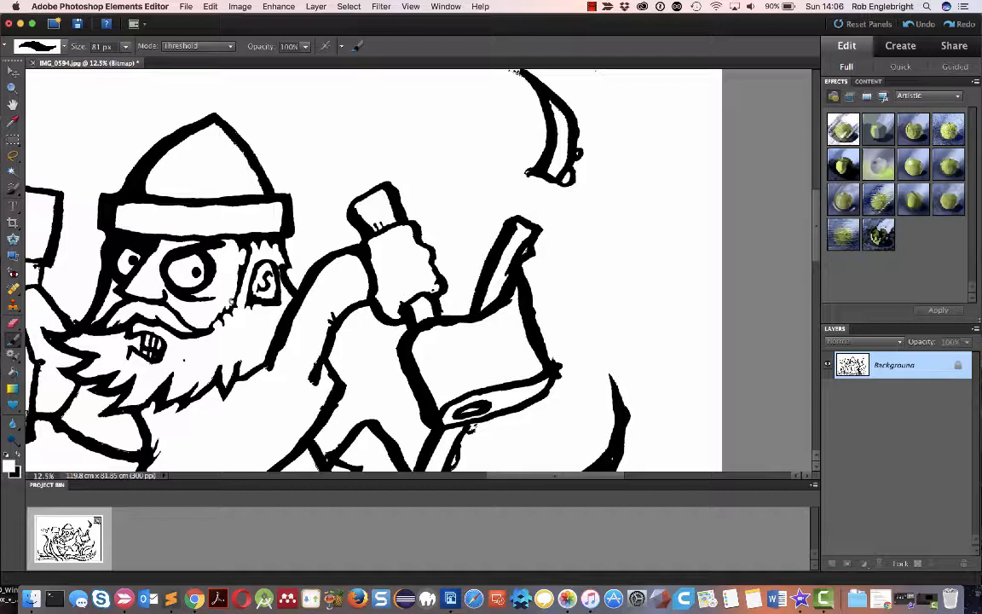
{"action": "mouse_move", "coordinate": [230, 327]}
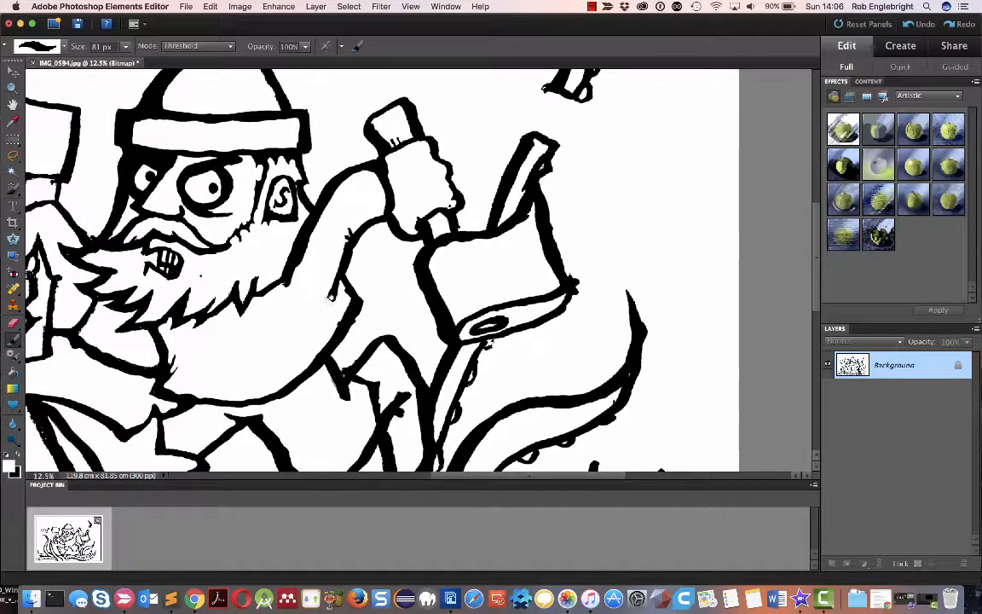
{"action": "mouse_move", "coordinate": [357, 350]}
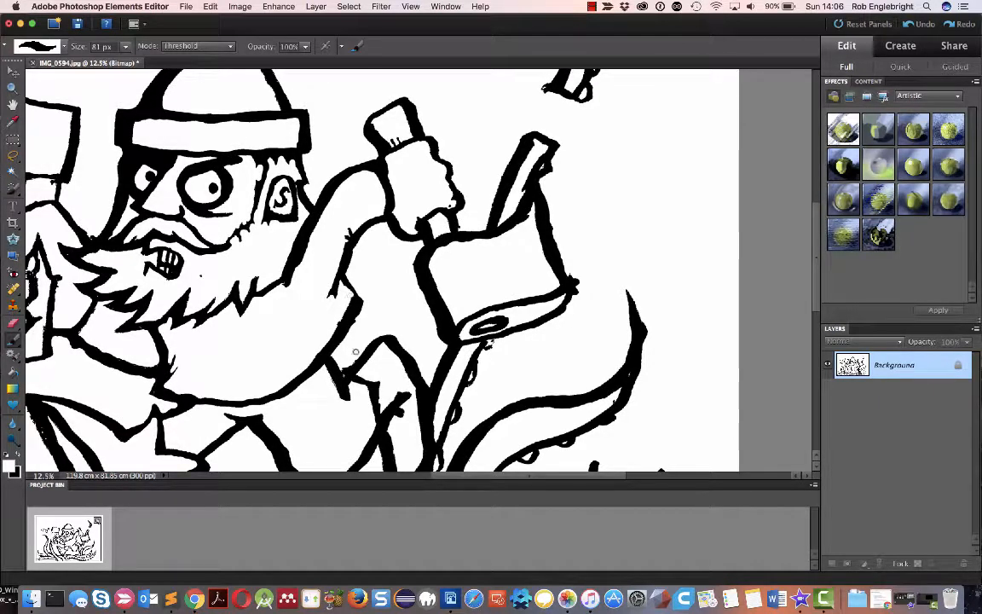
- Pan down and brush white over stray ink spurs on the lines near the tentacles
{"action": "scroll", "scroll_direction": "down", "scroll_amount": 3}
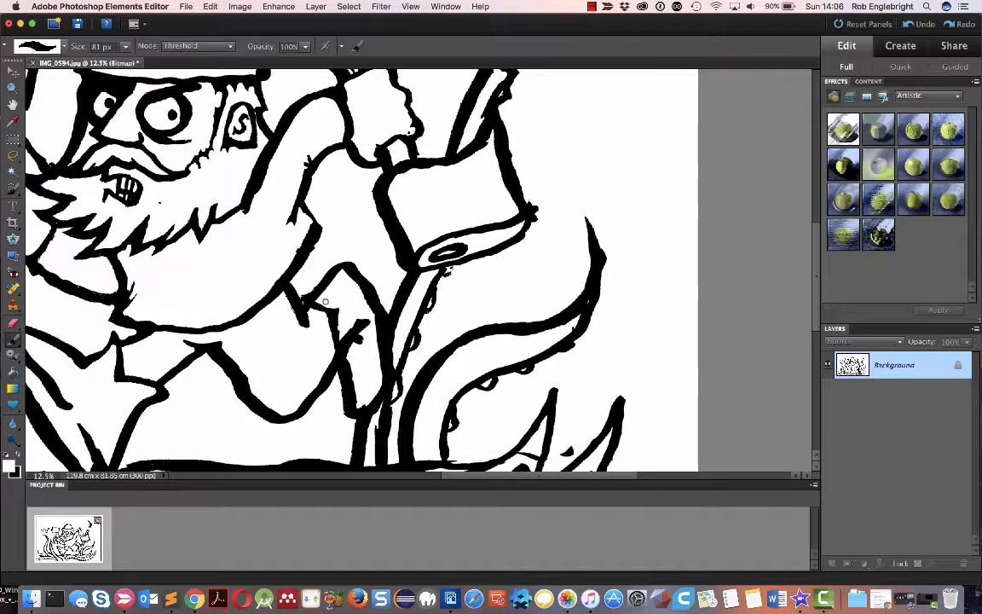
{"action": "mouse_move", "coordinate": [323, 294]}
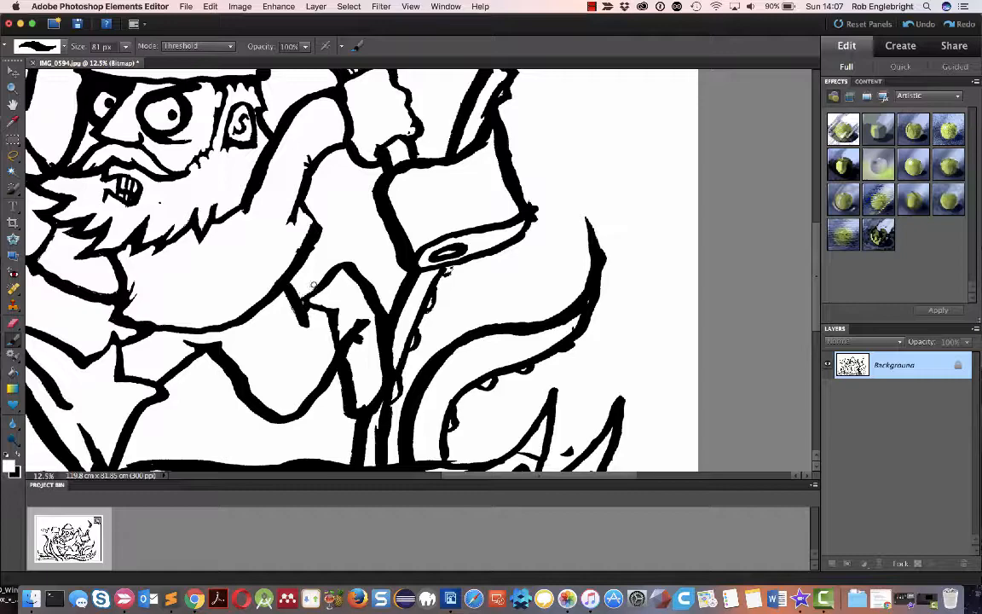
{"action": "mouse_move", "coordinate": [301, 295]}
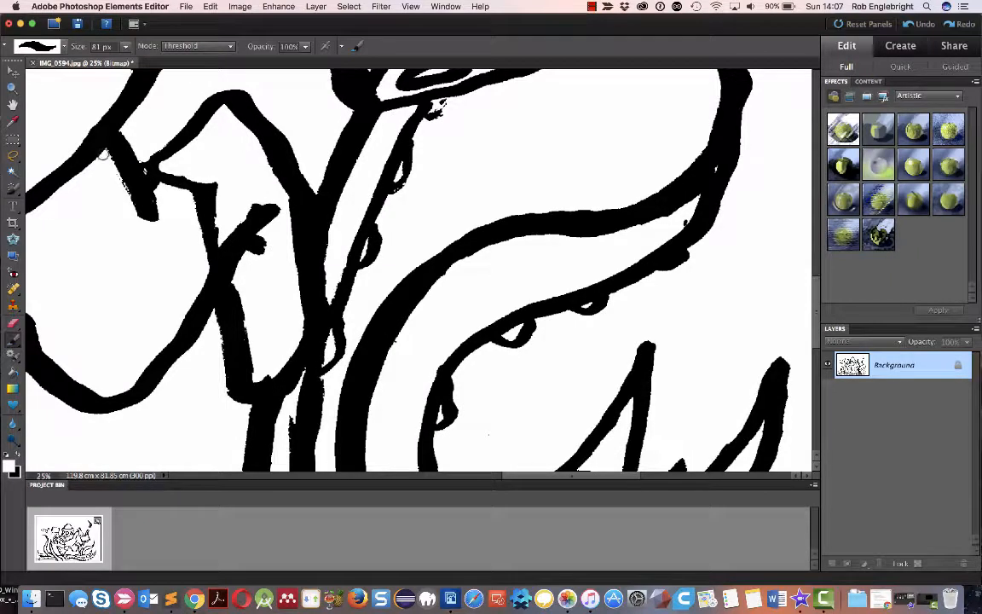
{"action": "mouse_move", "coordinate": [154, 207]}
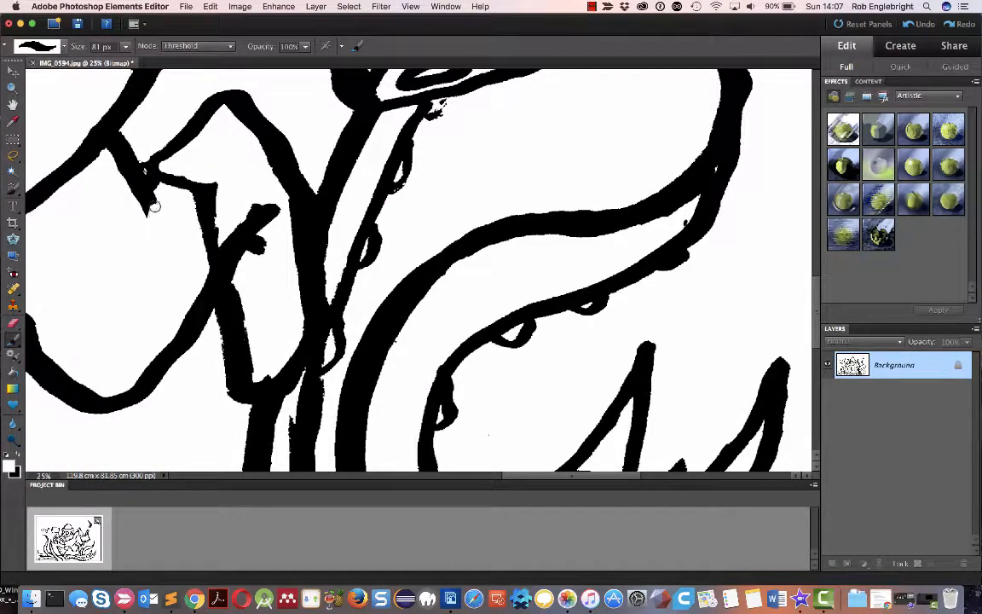
{"action": "mouse_move", "coordinate": [138, 155]}
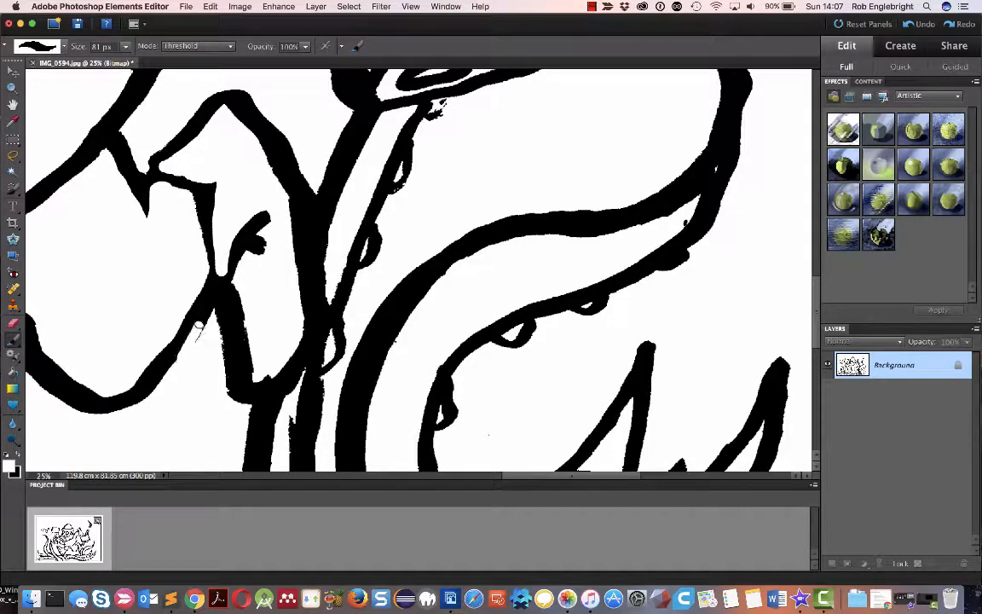
{"action": "mouse_move", "coordinate": [266, 241]}
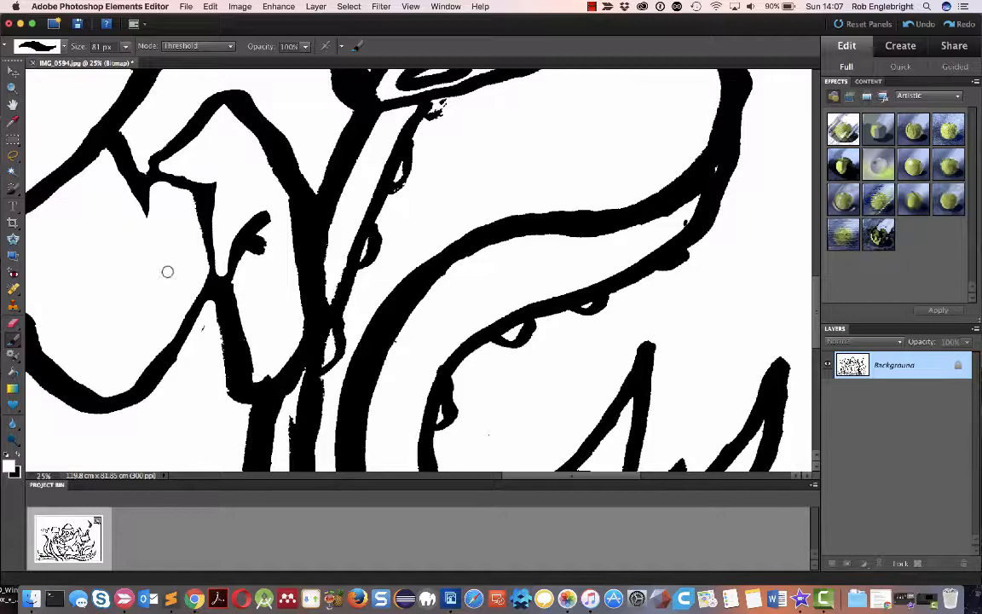
{"action": "mouse_move", "coordinate": [403, 226]}
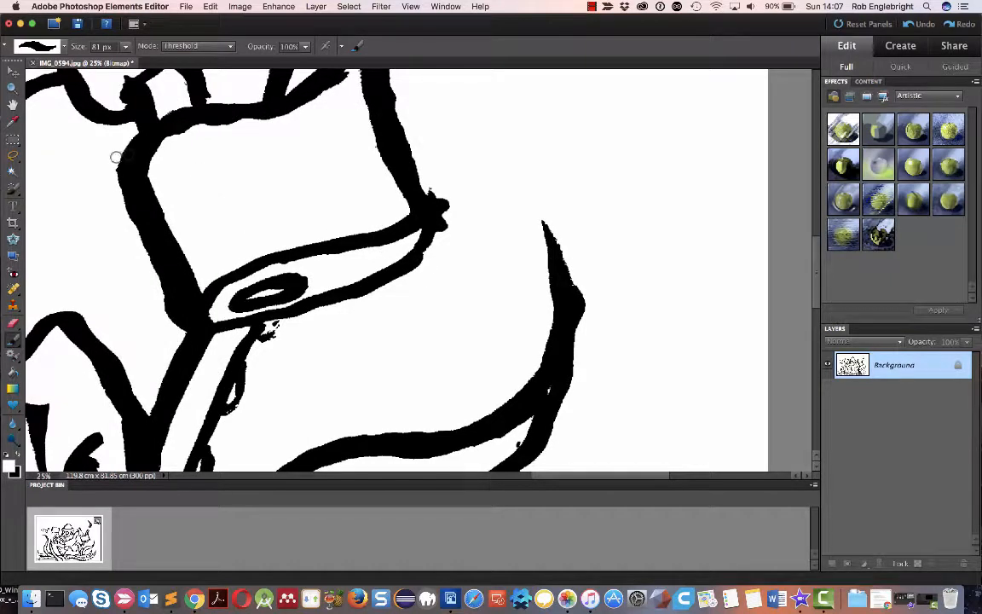
{"action": "mouse_move", "coordinate": [115, 263]}
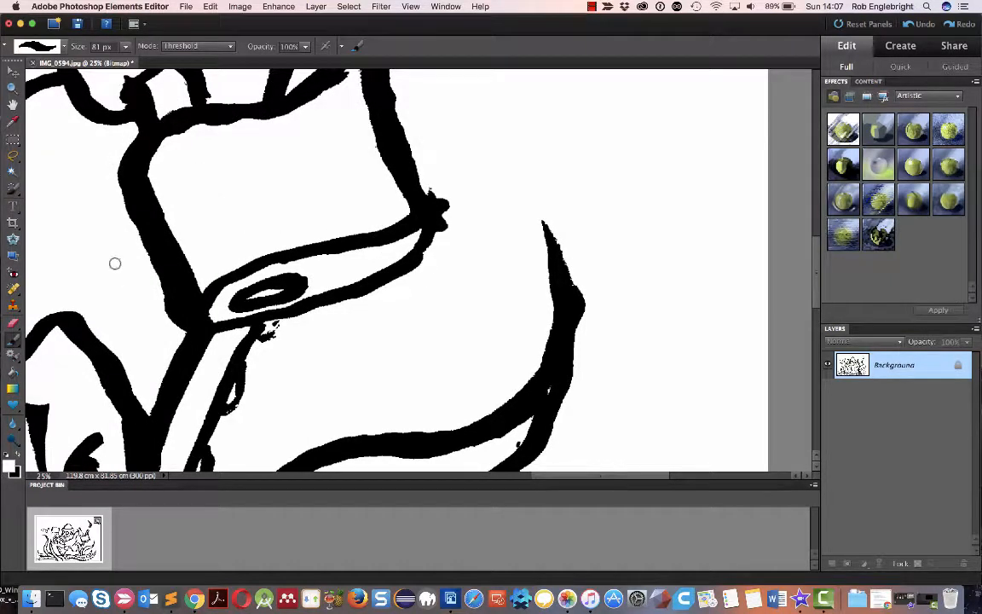
{"action": "mouse_move", "coordinate": [130, 223]}
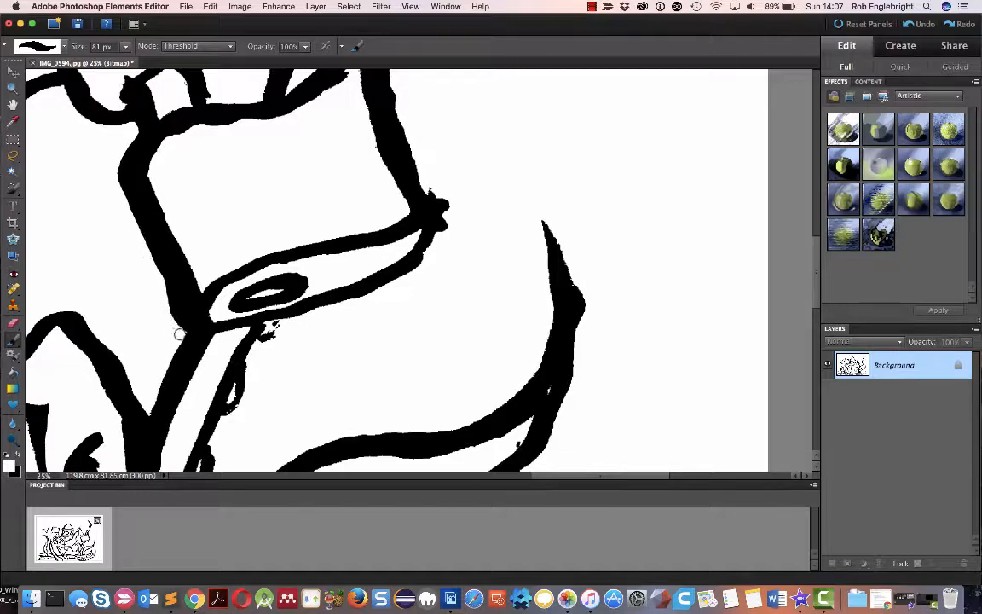
{"action": "mouse_move", "coordinate": [271, 338]}
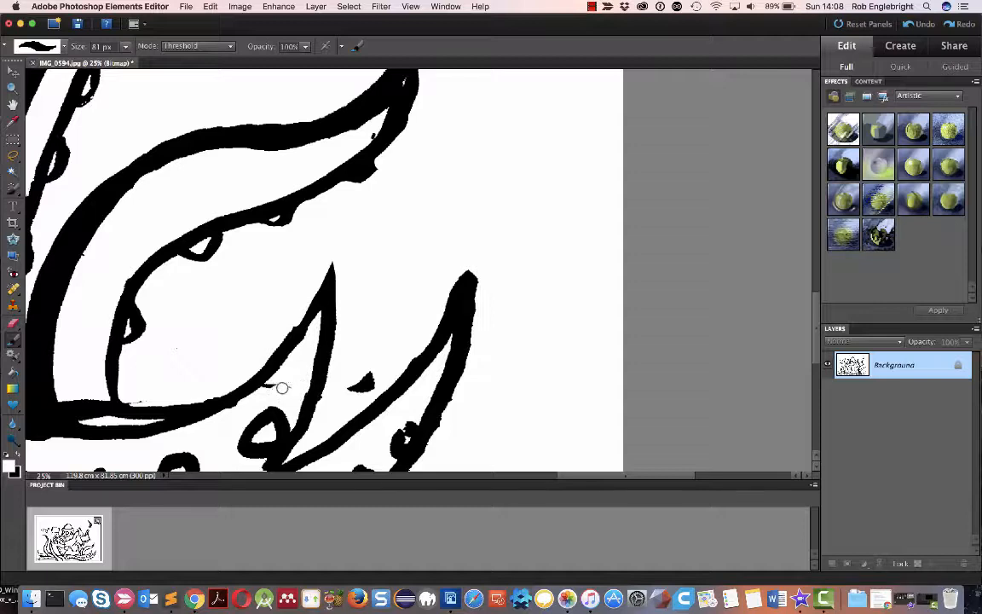
{"action": "mouse_move", "coordinate": [368, 358]}
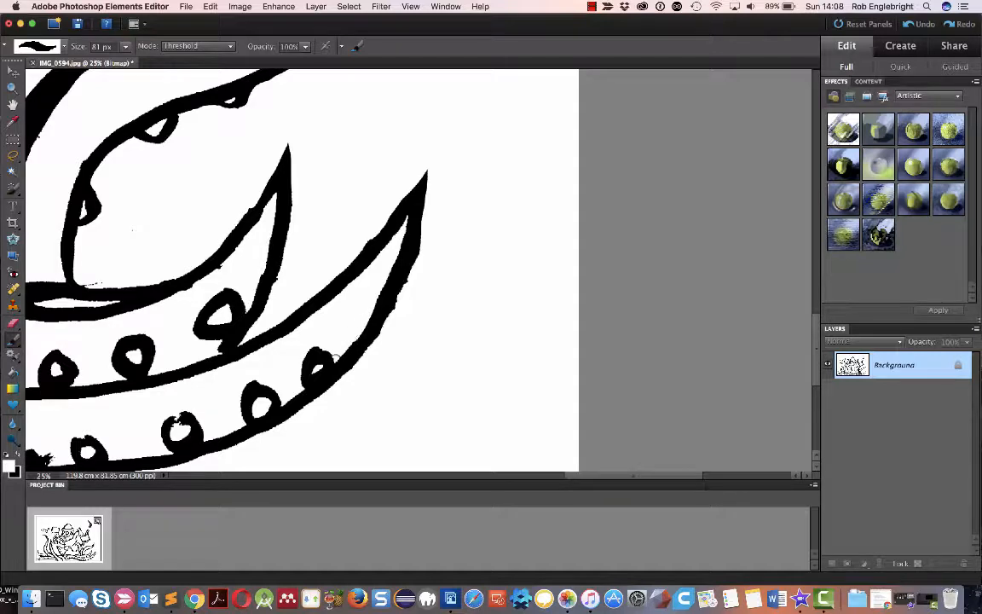
{"action": "mouse_move", "coordinate": [199, 396]}
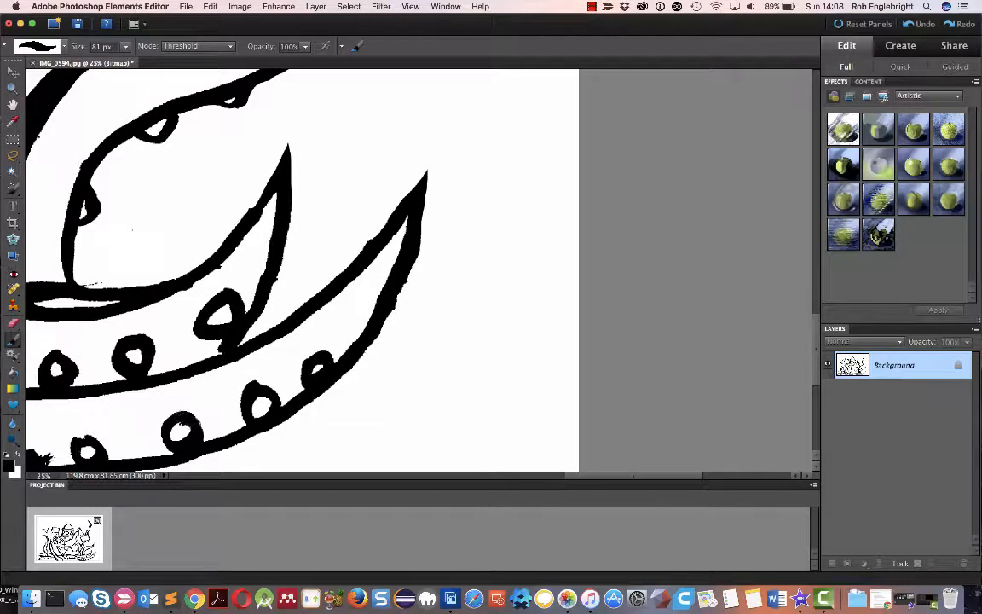
- Pan along the tentacles and paint out stray specks on the tentacle linework
{"action": "scroll", "scroll_direction": "down", "scroll_amount": 3}
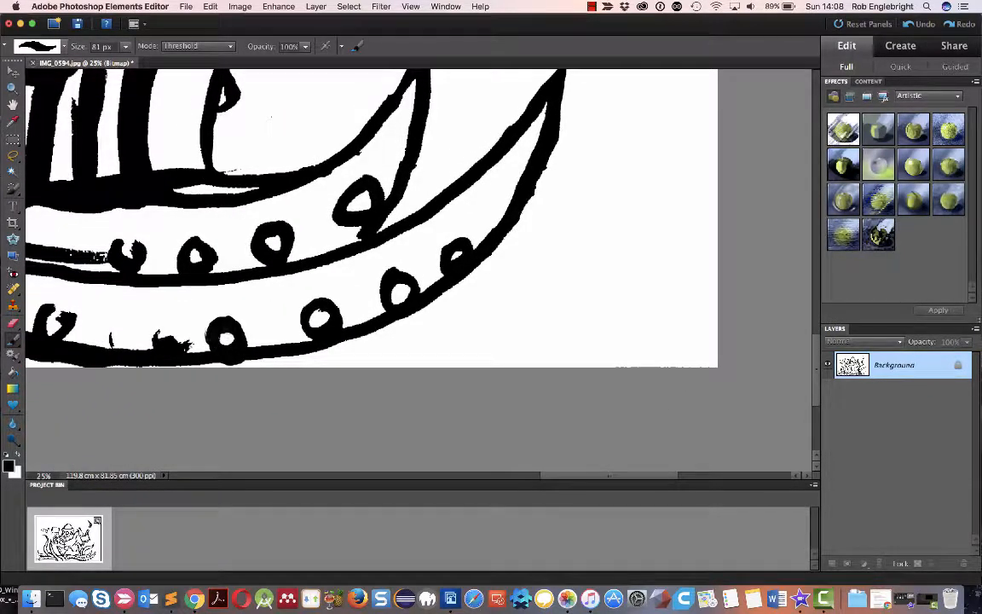
{"action": "left_click", "coordinate": [162, 341]}
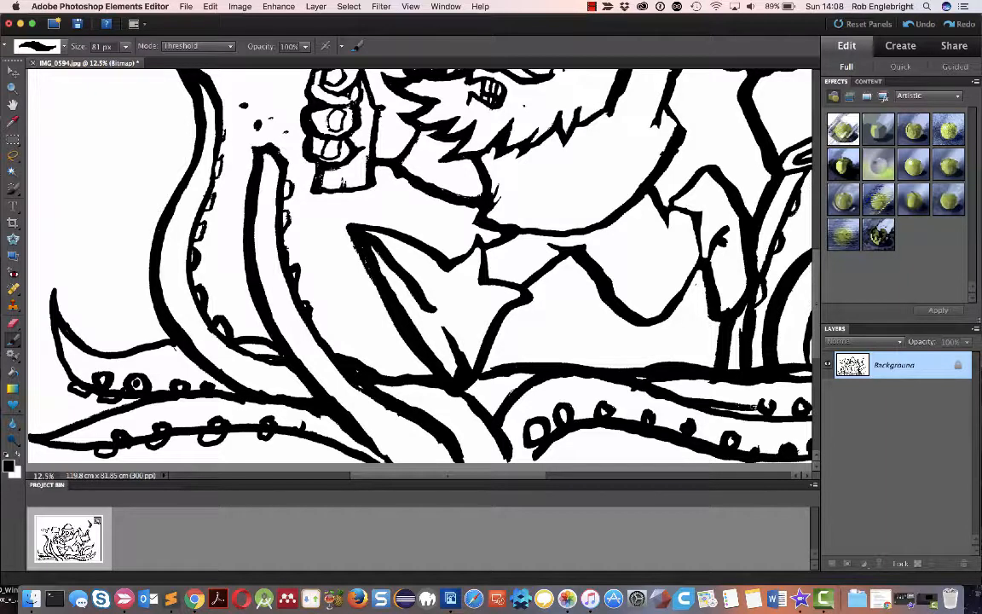
- Draw black sucker rings on the tentacles, including the right tentacle, then fit the whole drawing
{"action": "left_click", "coordinate": [213, 319]}
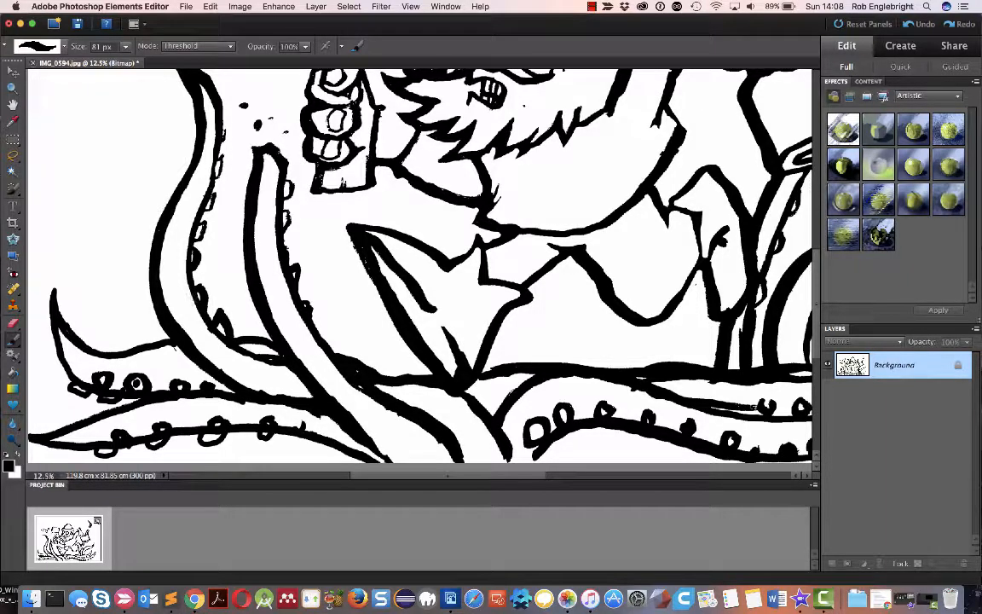
{"action": "mouse_move", "coordinate": [145, 321]}
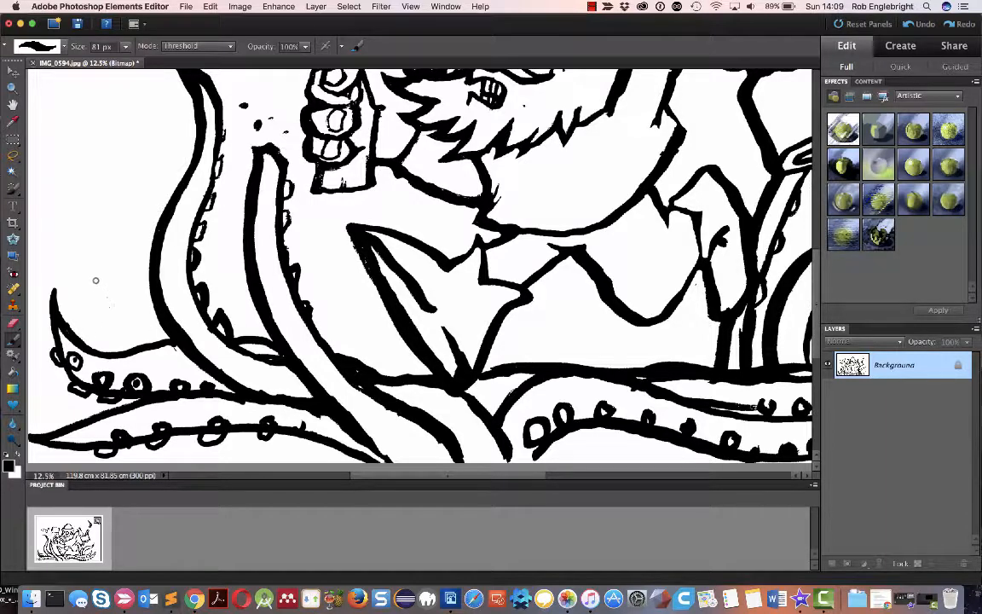
{"action": "mouse_move", "coordinate": [72, 321]}
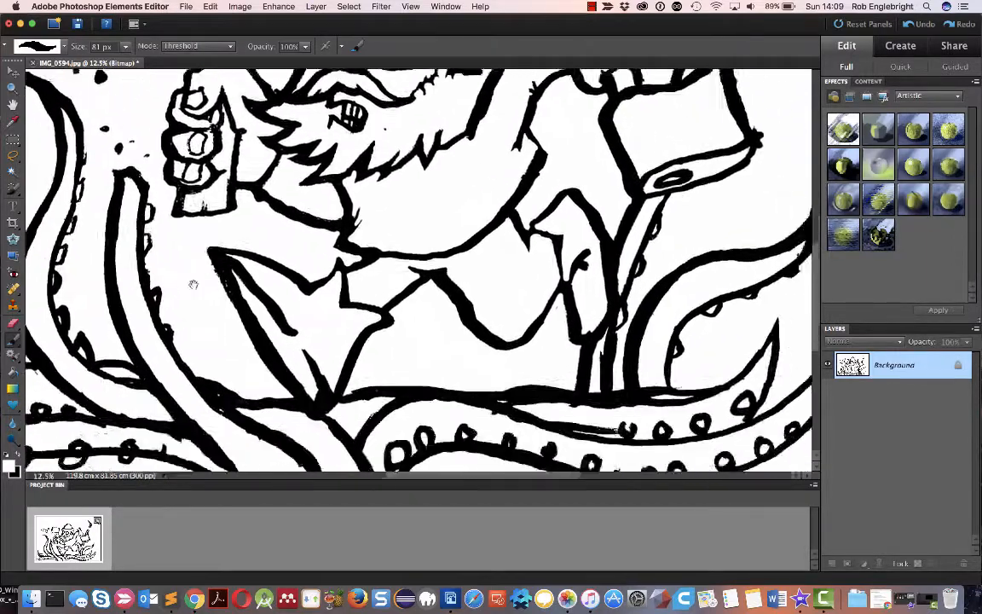
{"action": "scroll", "scroll_direction": "down", "scroll_amount": 3}
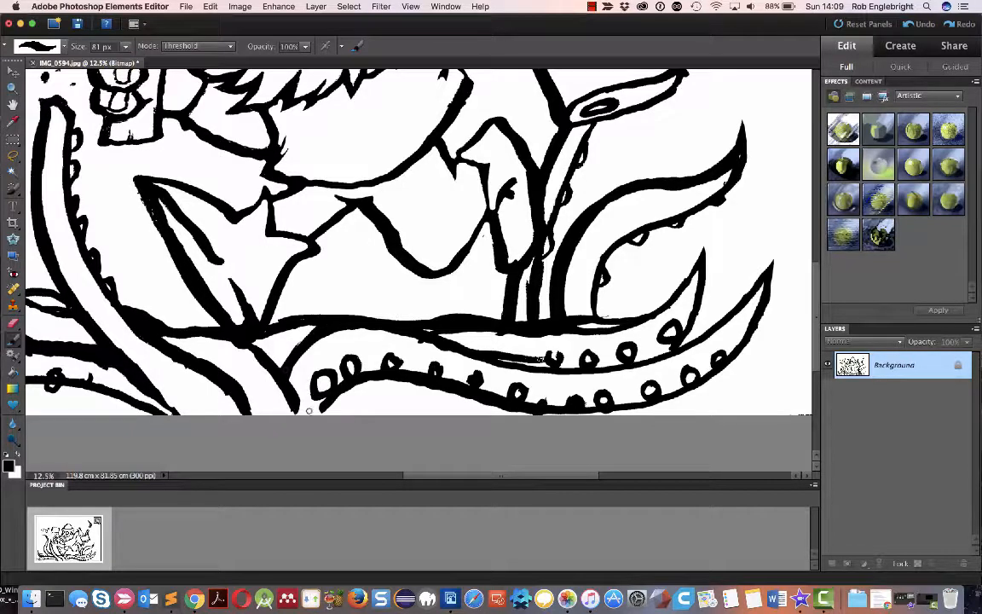
{"action": "scroll", "scroll_direction": "down", "scroll_amount": 3}
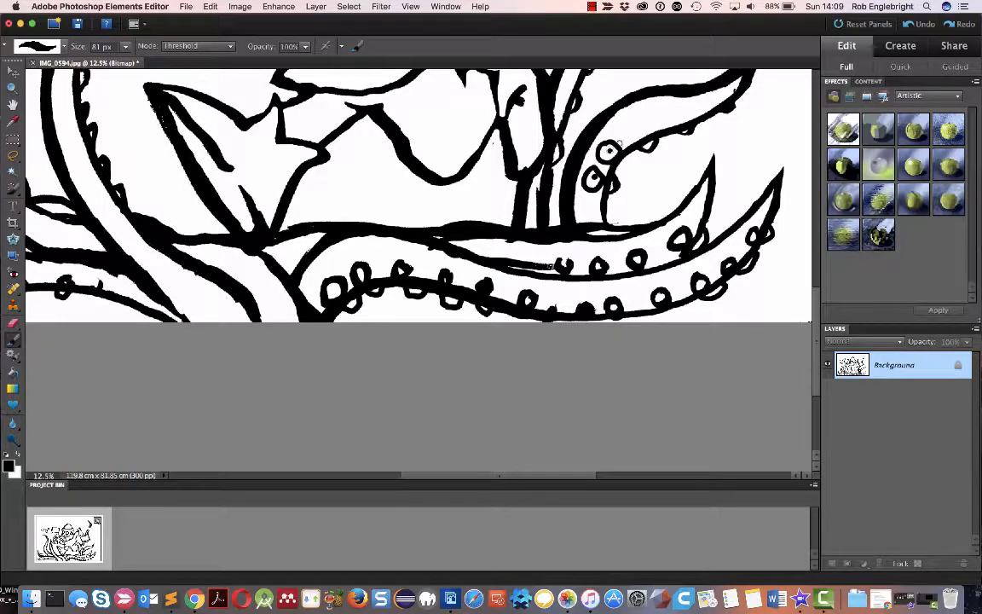
{"action": "left_click", "coordinate": [648, 124]}
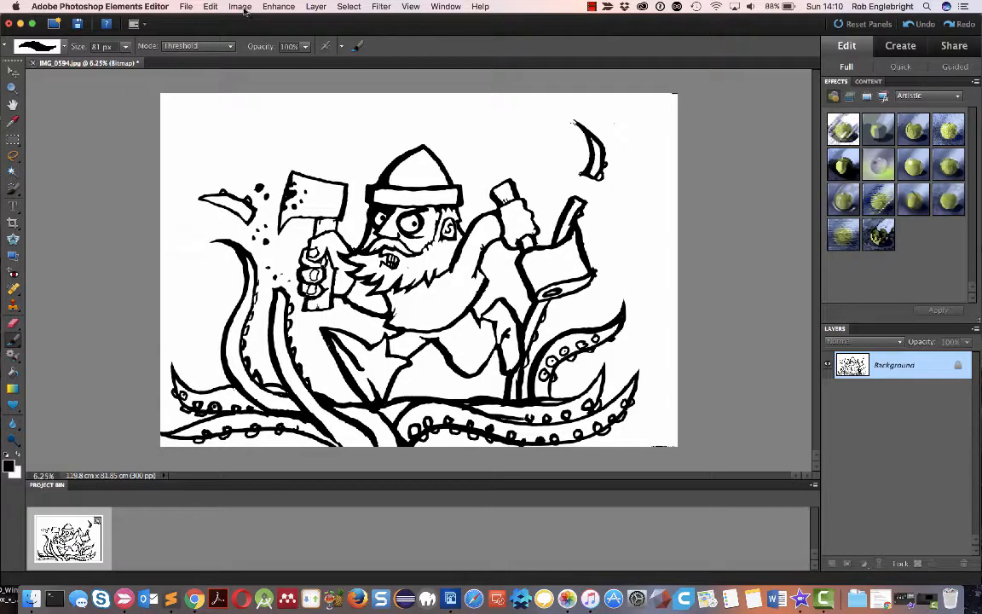
- Convert the bitmap drawing to grayscale and then to RGB colour
{"action": "left_click", "coordinate": [239, 6]}
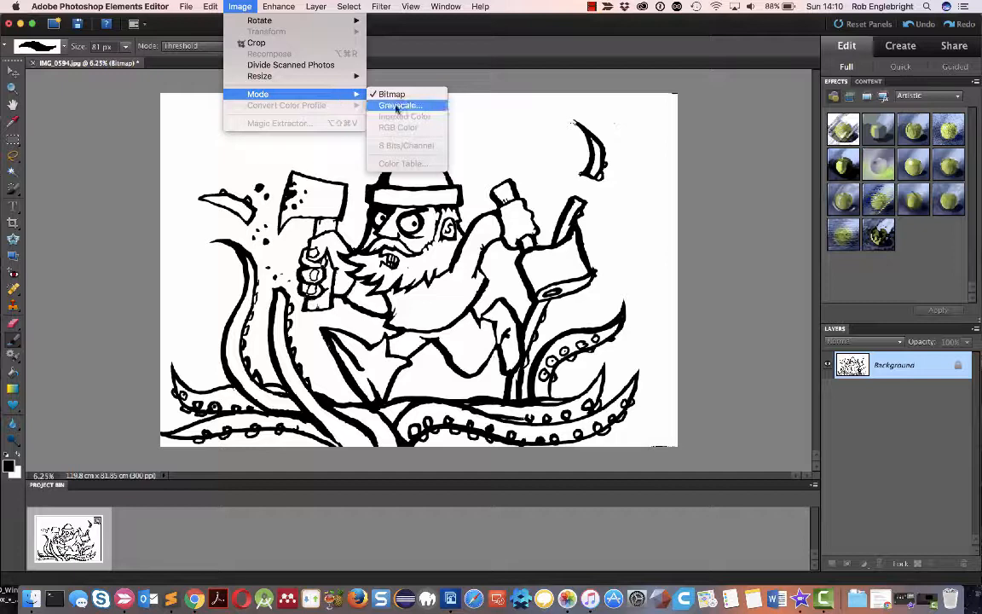
{"action": "left_click", "coordinate": [398, 105]}
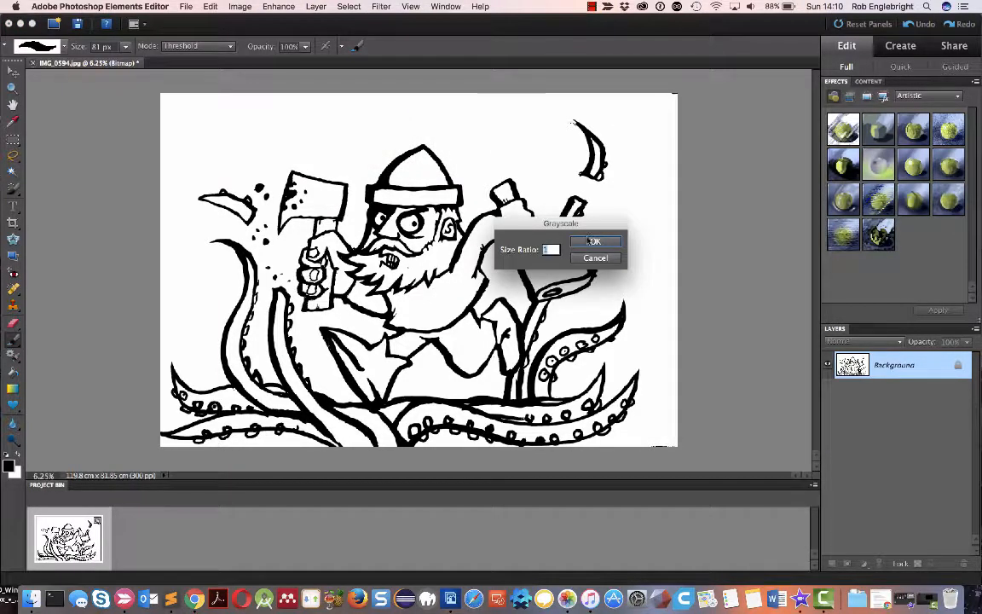
{"action": "left_click", "coordinate": [594, 240]}
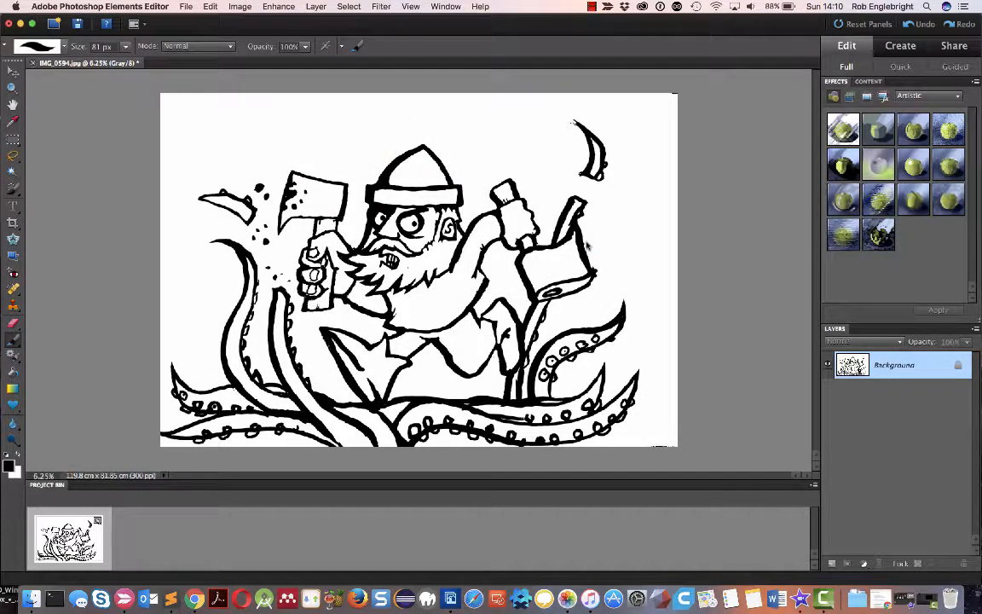
{"action": "left_click", "coordinate": [239, 6]}
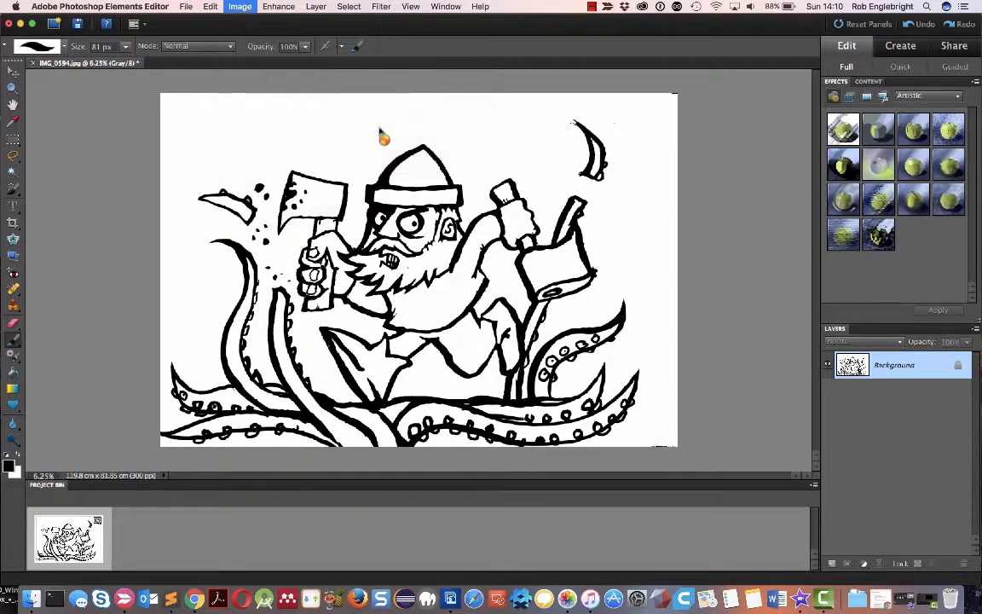
{"action": "left_click", "coordinate": [239, 7]}
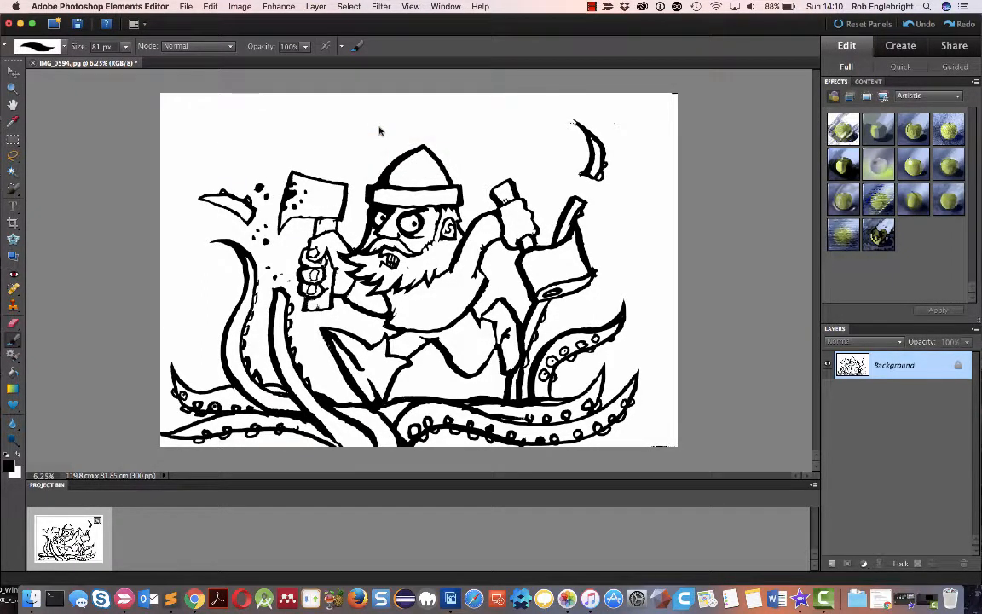
- Resize the image to 1000 pixels wide via Image Size
{"action": "left_click", "coordinate": [239, 6]}
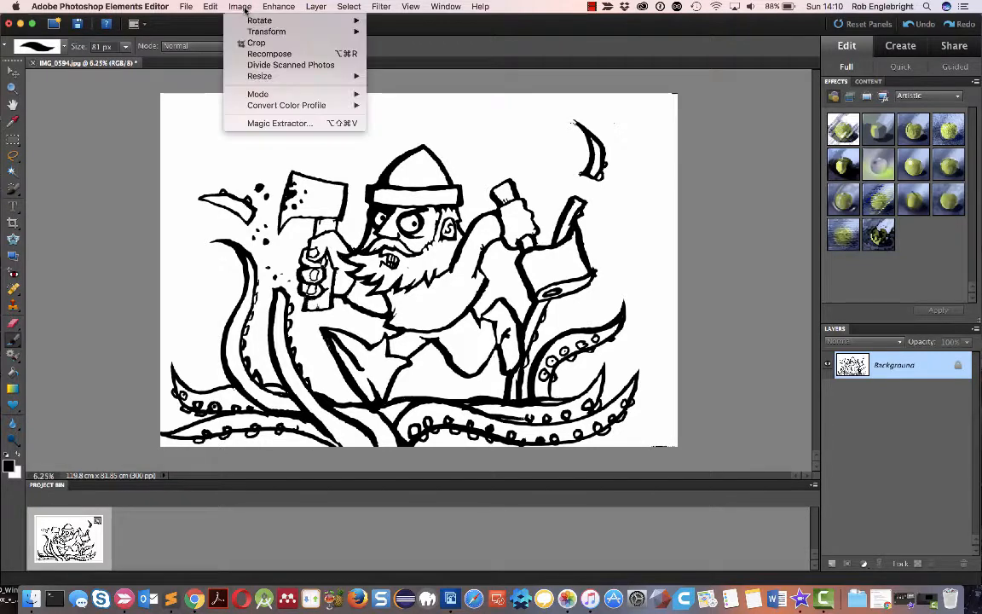
{"action": "mouse_move", "coordinate": [260, 76]}
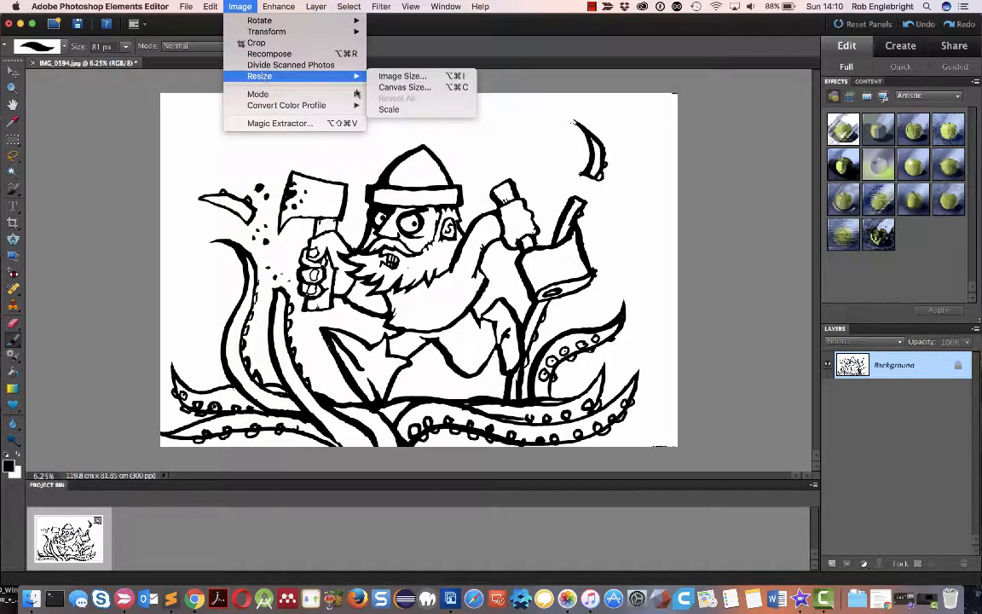
{"action": "left_click", "coordinate": [401, 76]}
{"action": "type", "text": "1000"}
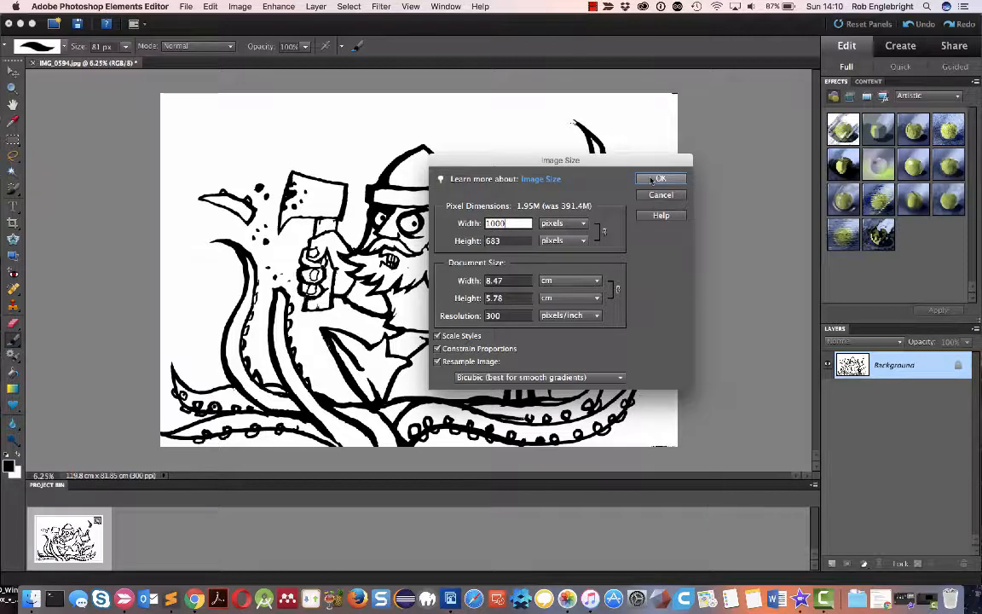
{"action": "left_click", "coordinate": [661, 179]}
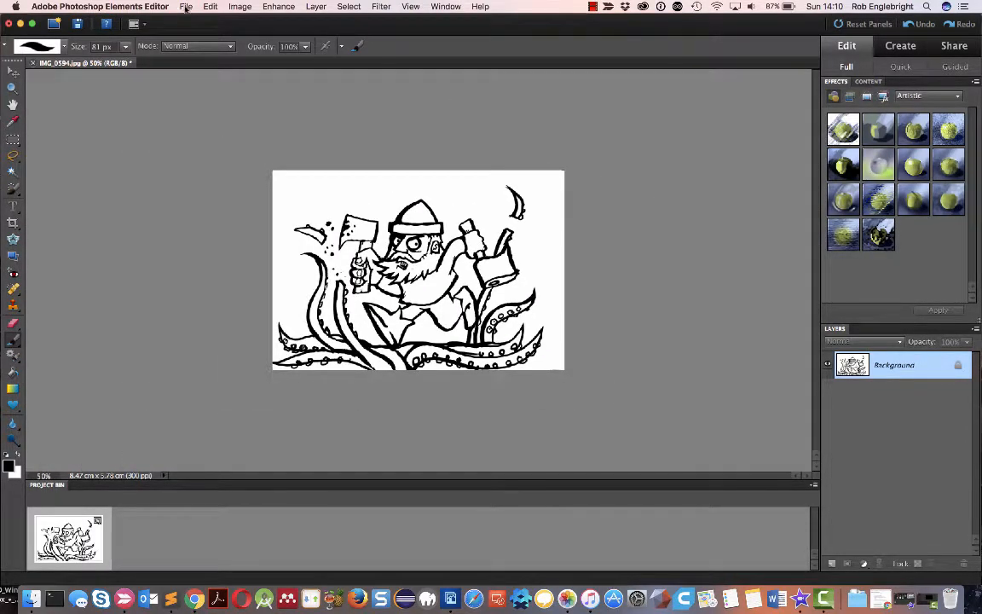
- Export via Save for Web with the PNG-24 format selected
{"action": "left_click", "coordinate": [185, 6]}
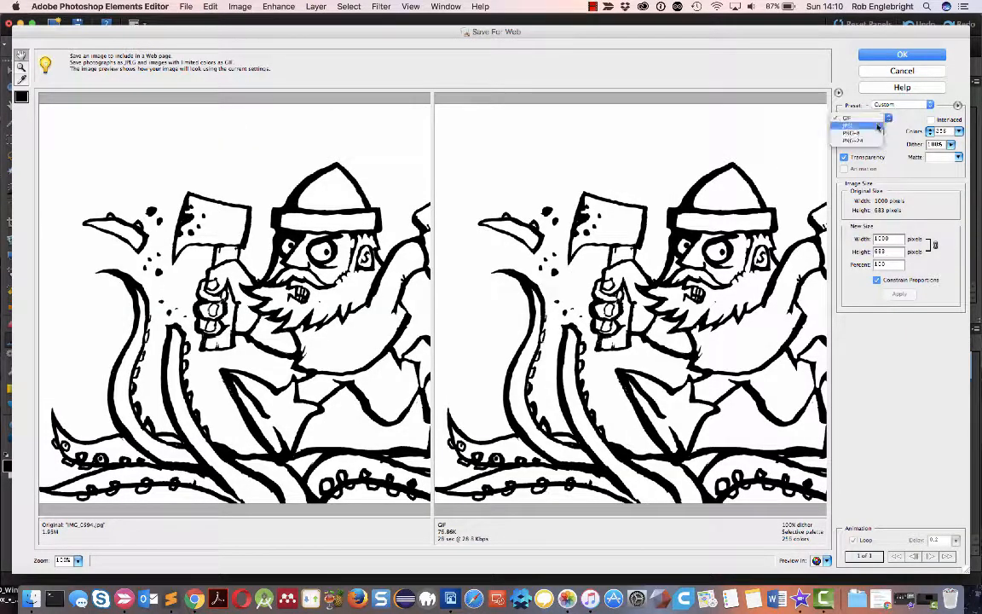
{"action": "left_click", "coordinate": [856, 139]}
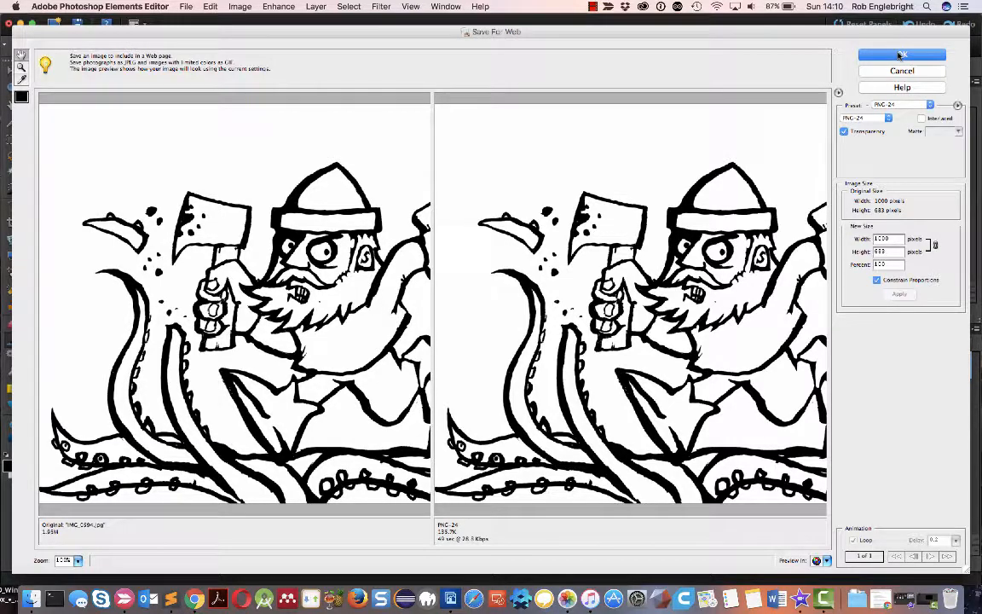
{"action": "left_click", "coordinate": [901, 55]}
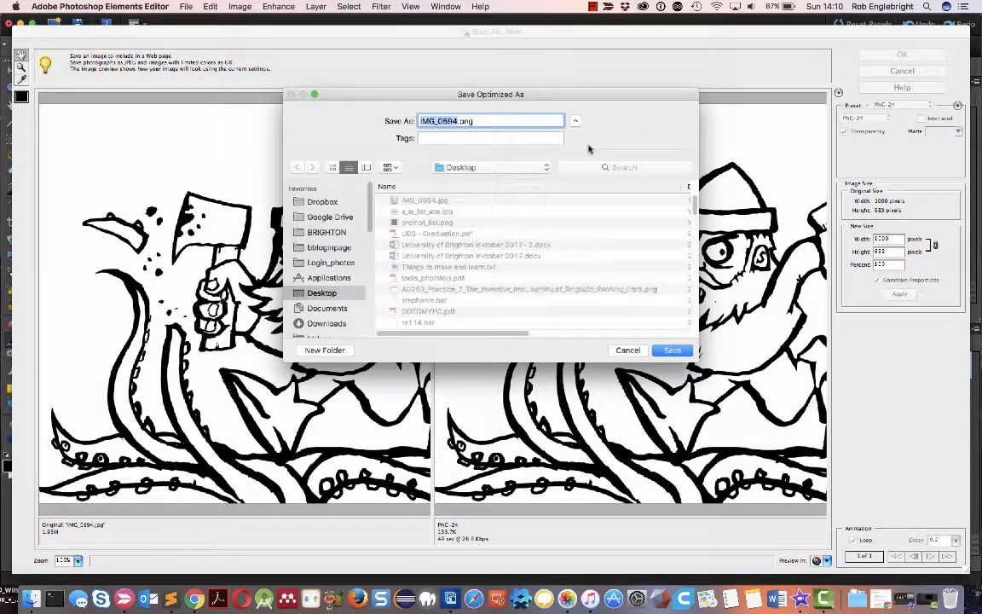
- Name the file A_is_for_Axe_Inktober2017.png and save it to the Desktop
{"action": "type", "text": "A_is.png"}
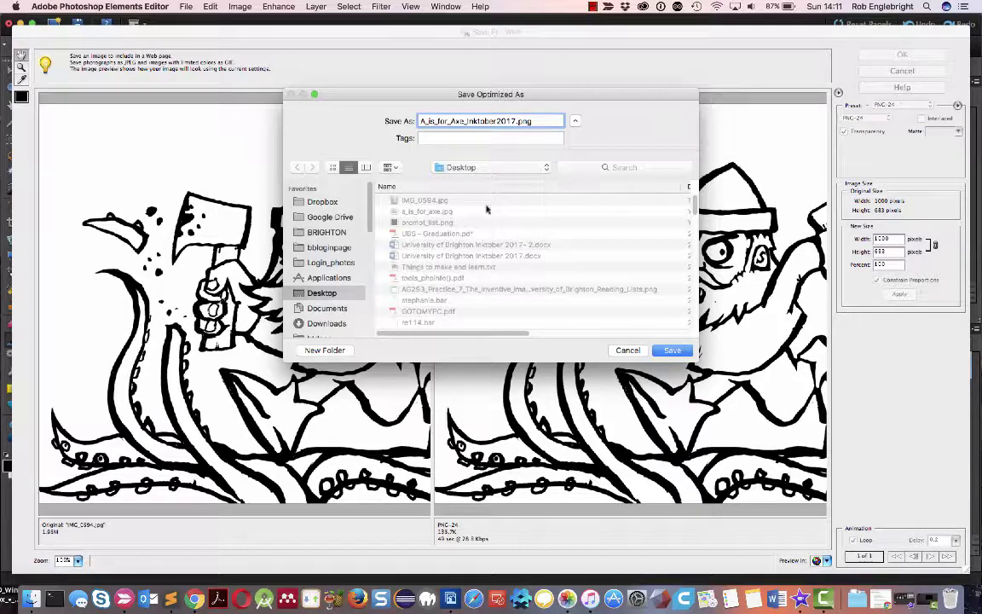
{"action": "left_click", "coordinate": [671, 351]}
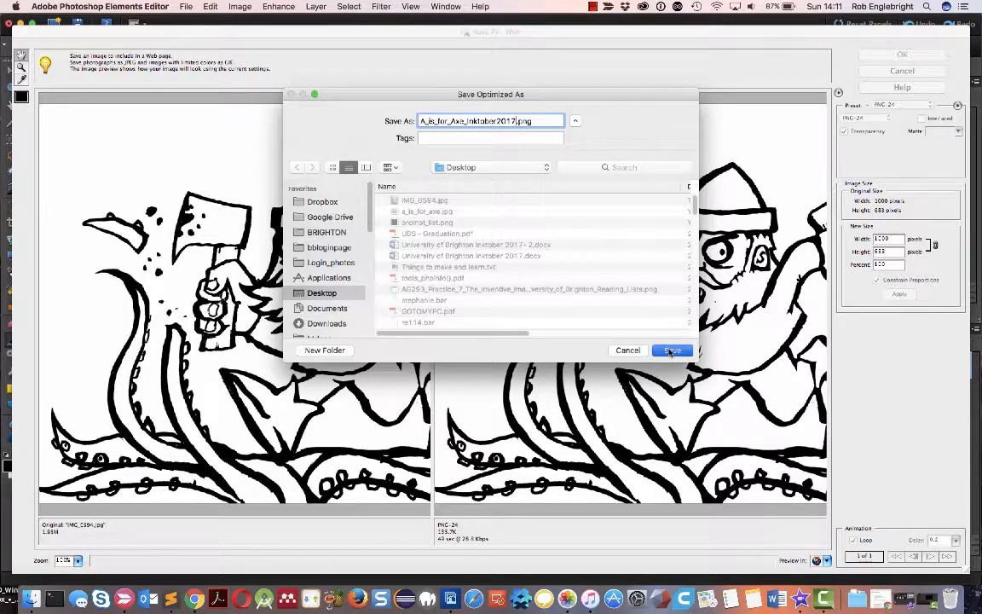
{"action": "left_click", "coordinate": [672, 351]}
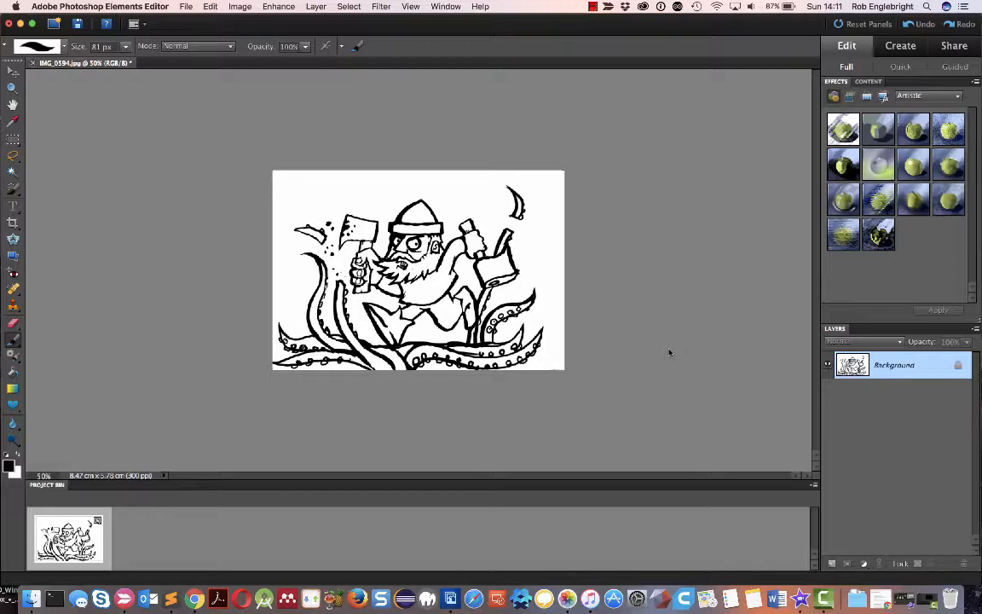